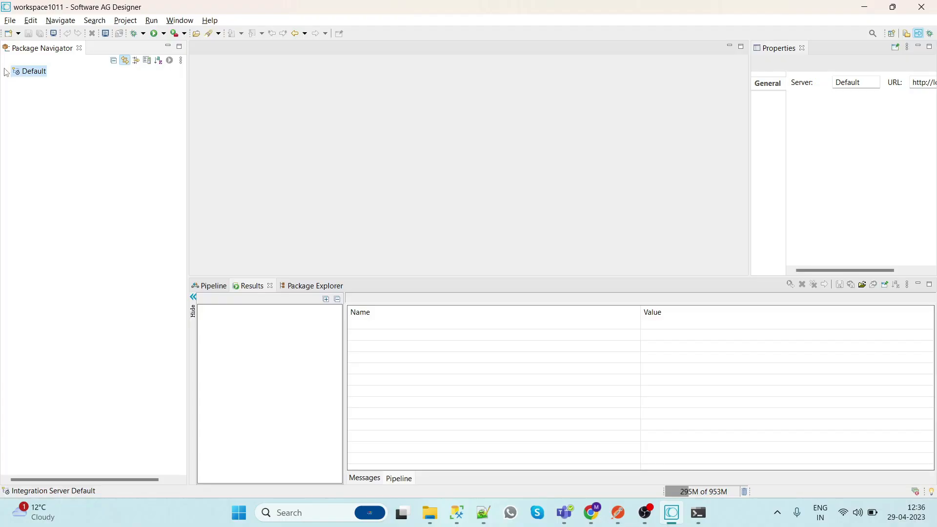
Expand Default > ATest > services and add a new flow service named updateEmployee.
click(5, 71)
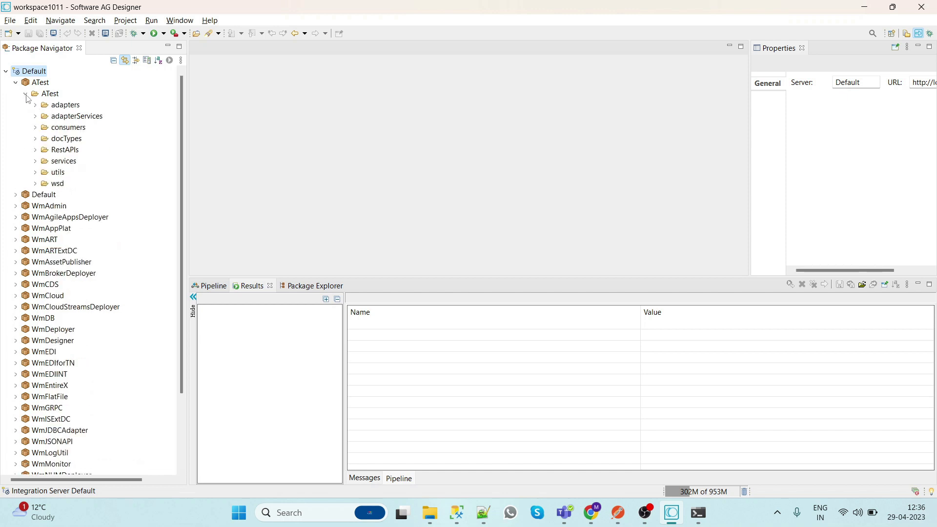
click(35, 118)
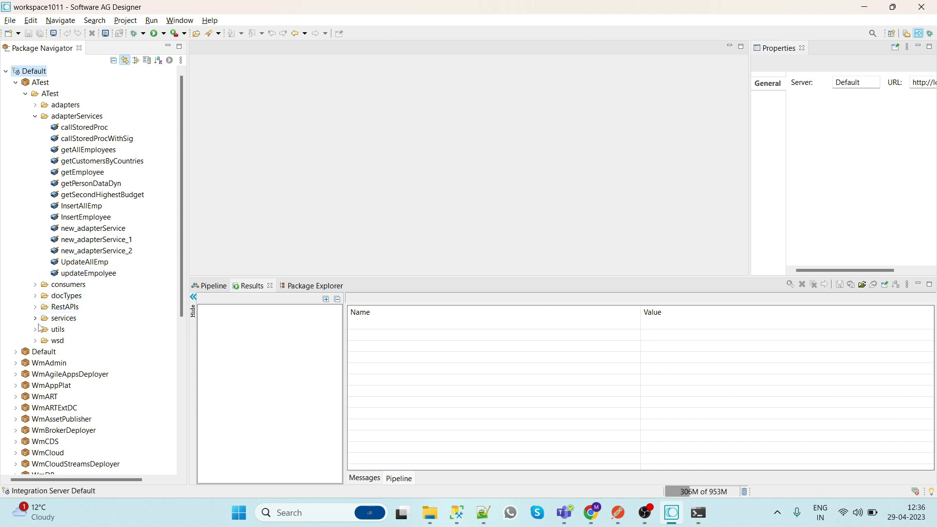
click(36, 317)
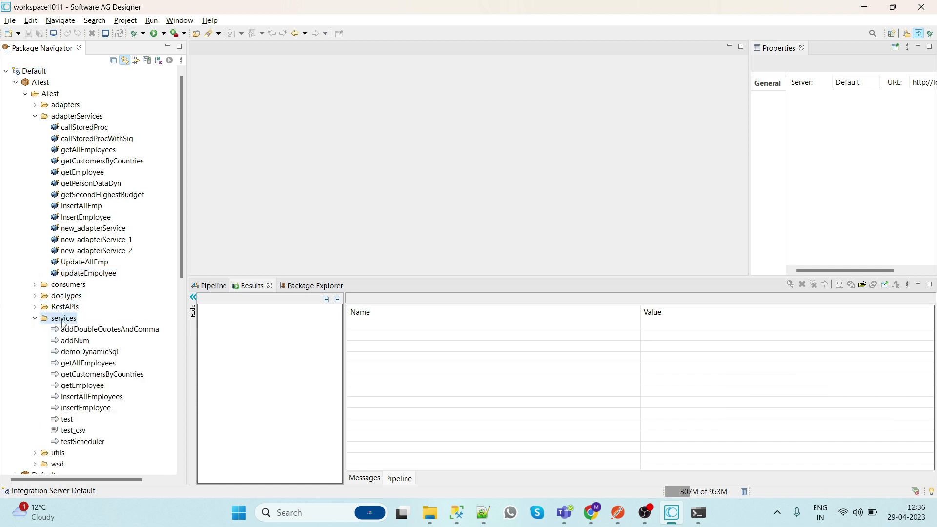
right_click(62, 317)
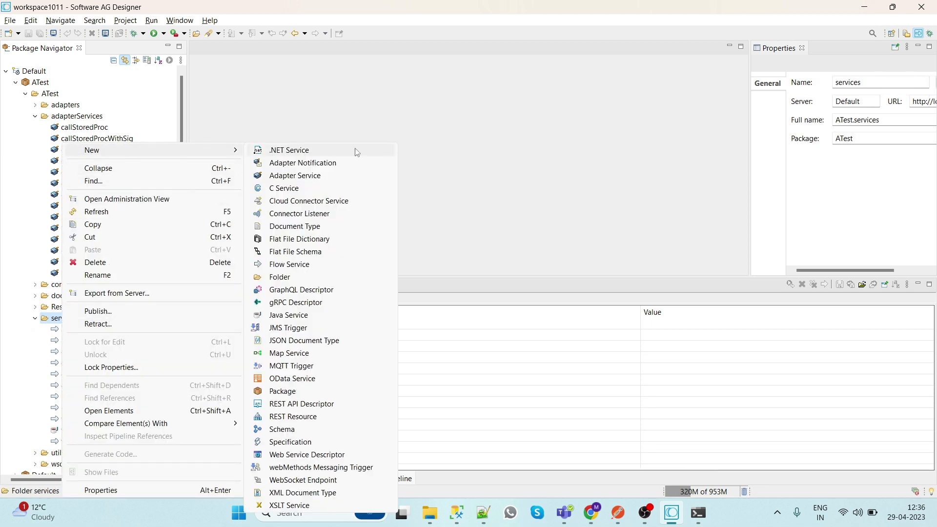
mouse_move(308, 266)
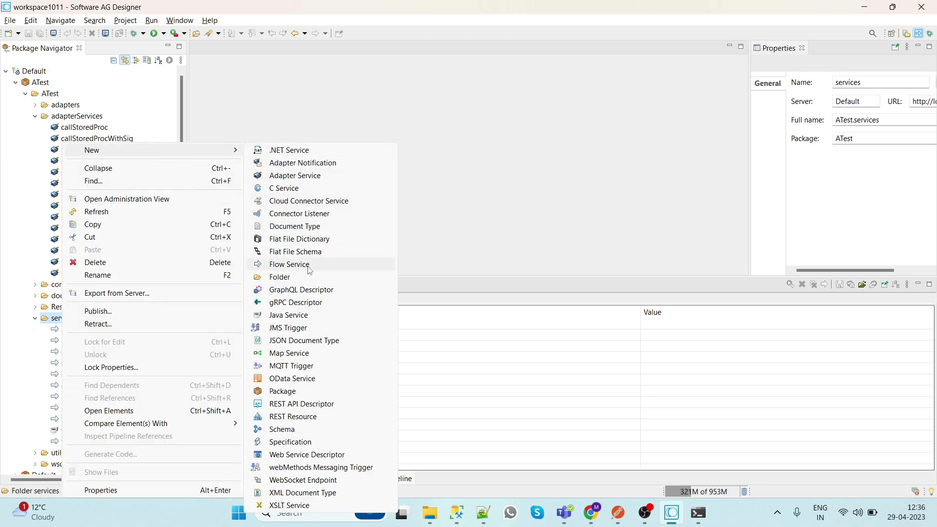
click(288, 264)
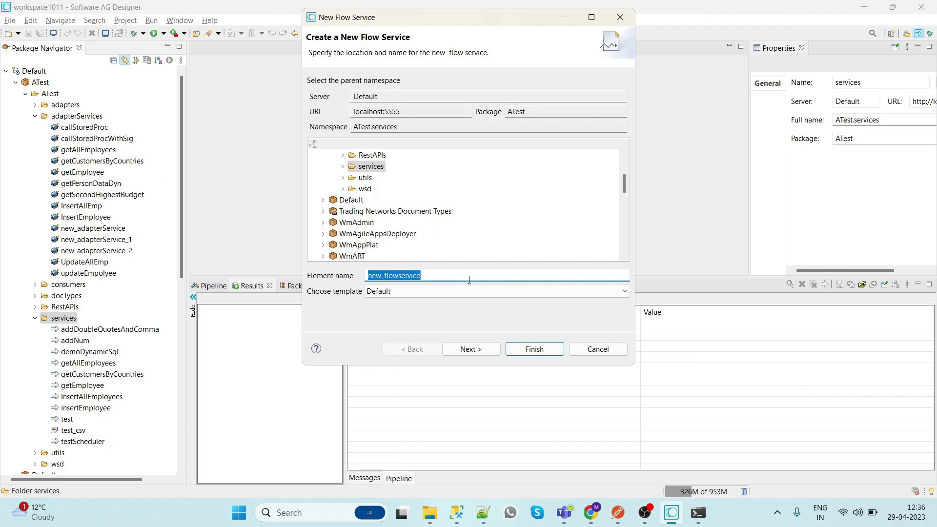
text(updateEmployee)
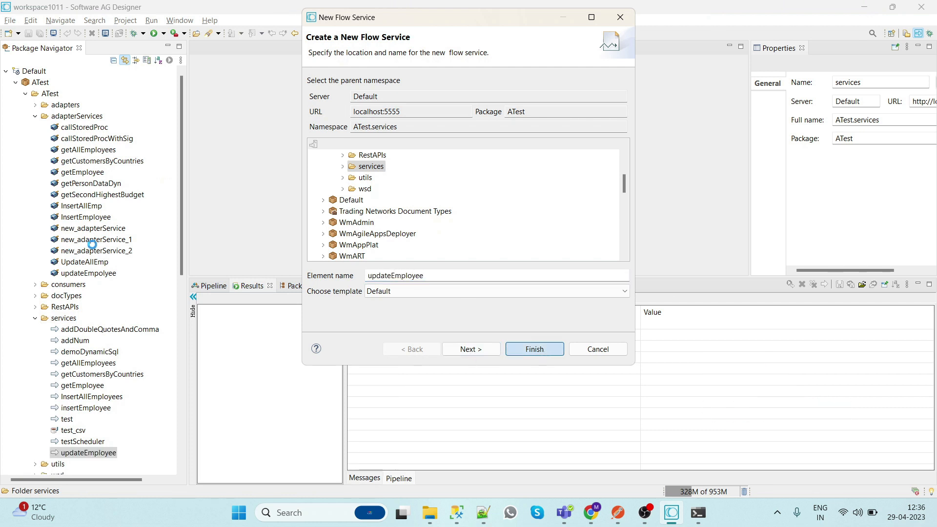
Finish creating updateEmployee and define String inputs id and email plus output result.
click(534, 349)
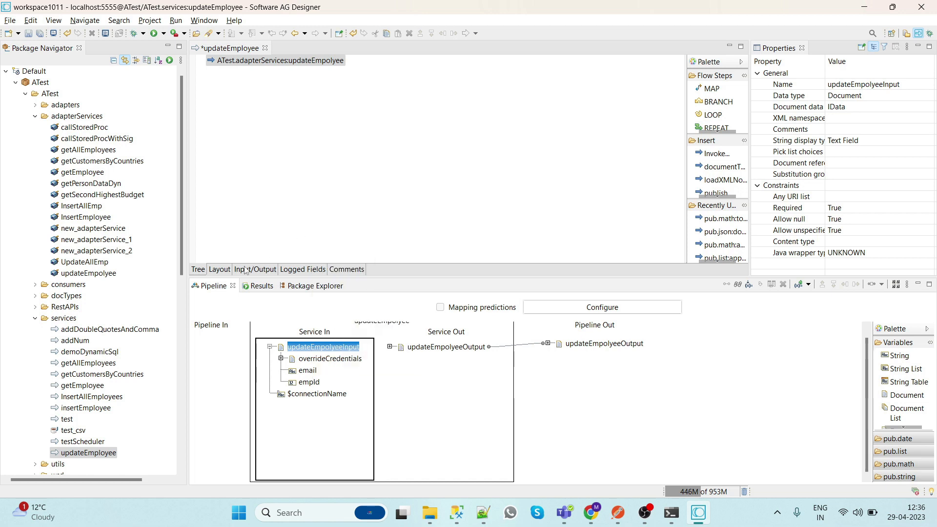
click(255, 268)
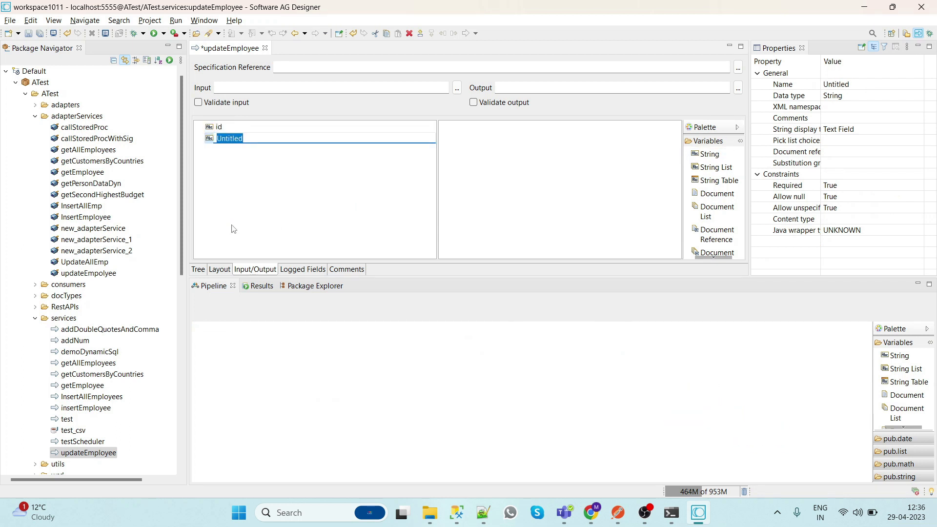
text(email)
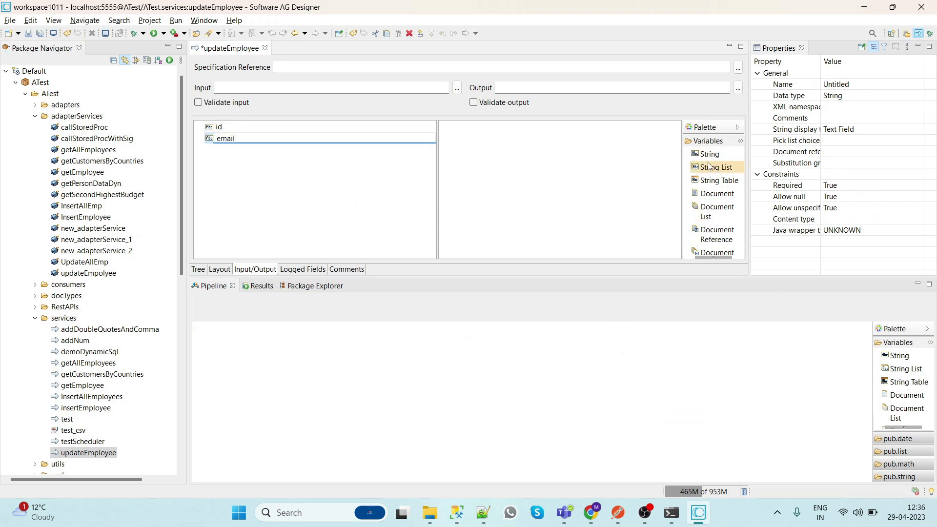
text(resu)
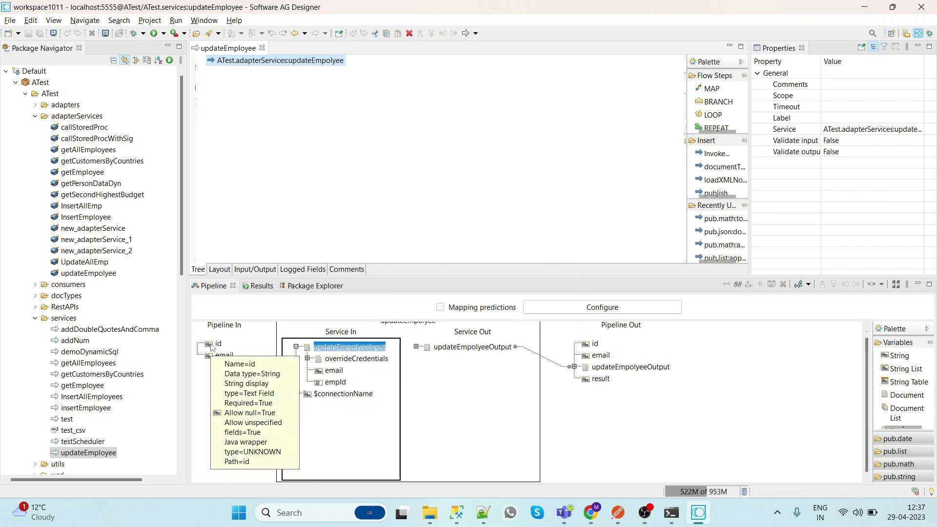
Insert a pub.math:toNumber step converting id into num and set its convertAs value.
right_click(275, 59)
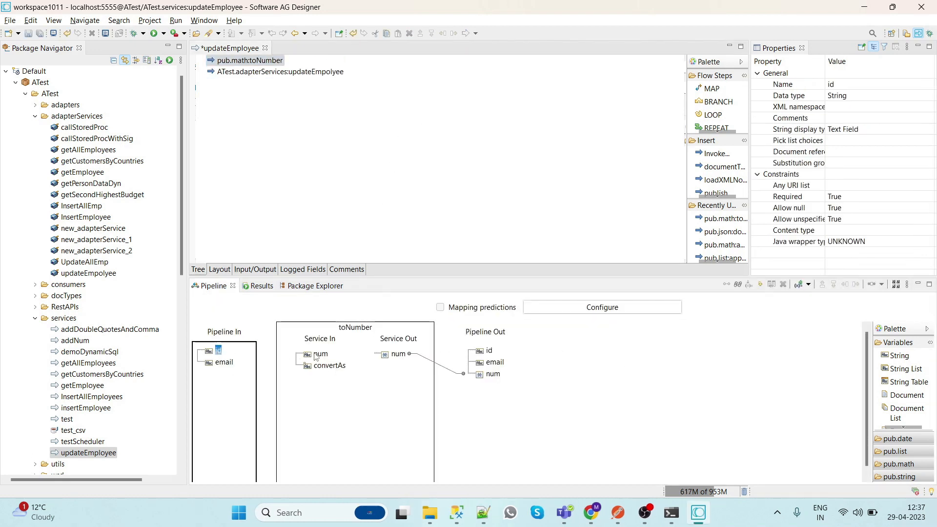
click(321, 353)
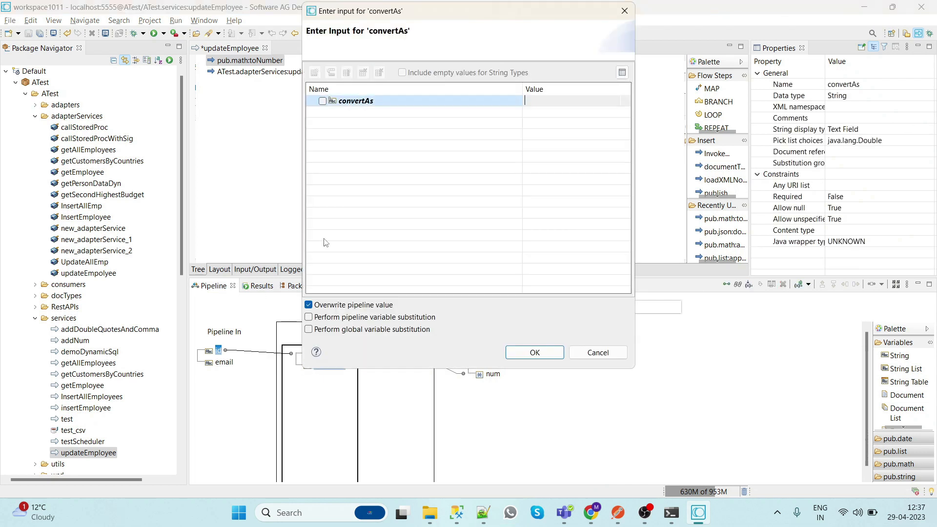
click(574, 101)
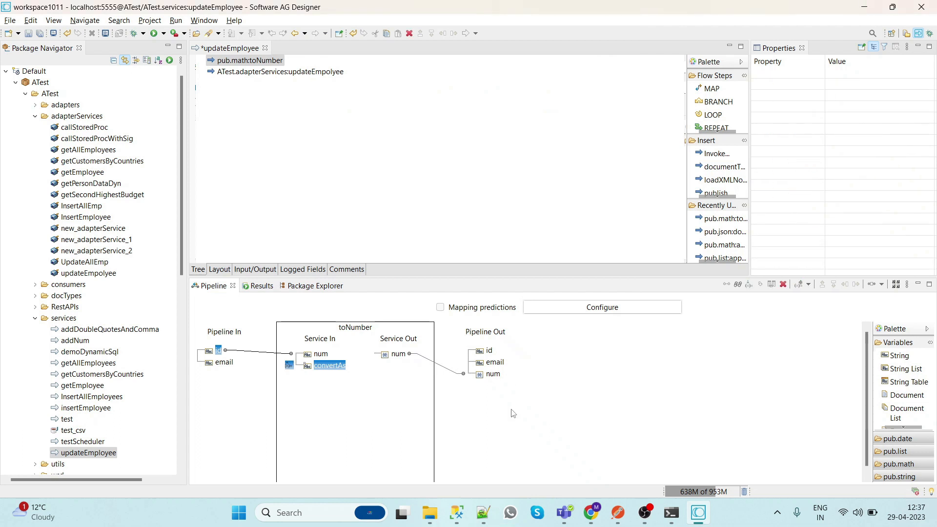
click(396, 353)
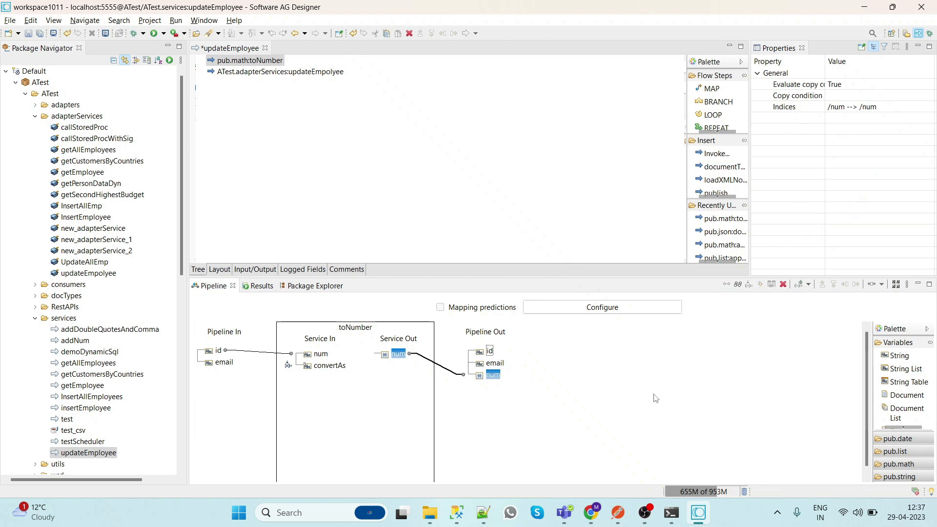
Set num's Java wrapper type to java.lang.Integer in Properties.
click(492, 375)
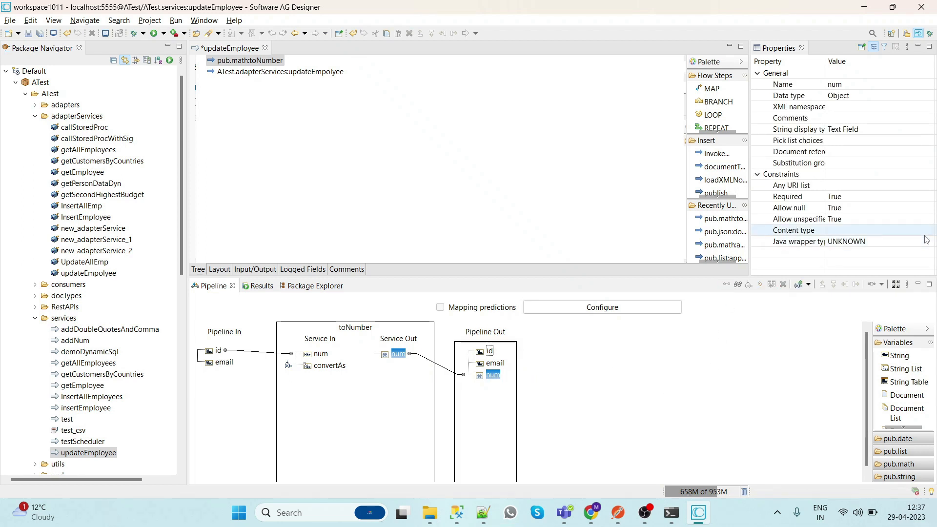
click(795, 241)
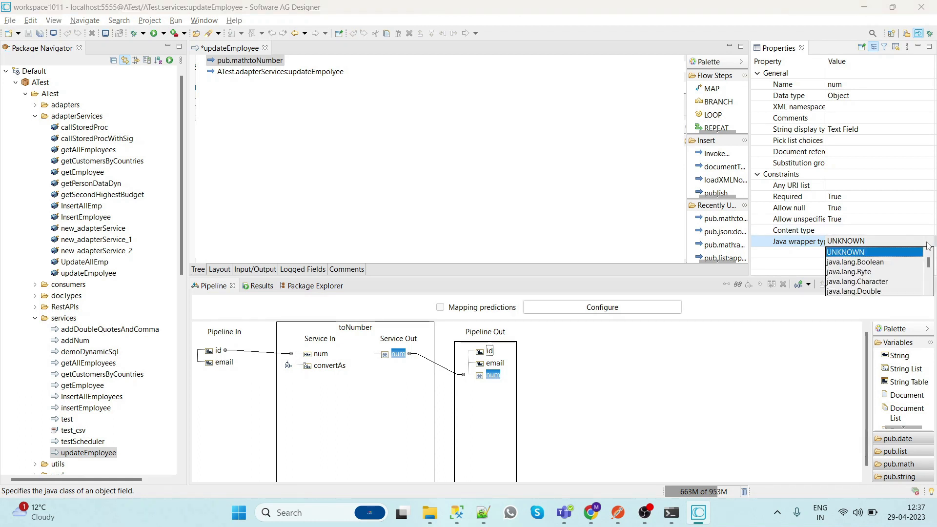
scroll(down, 3)
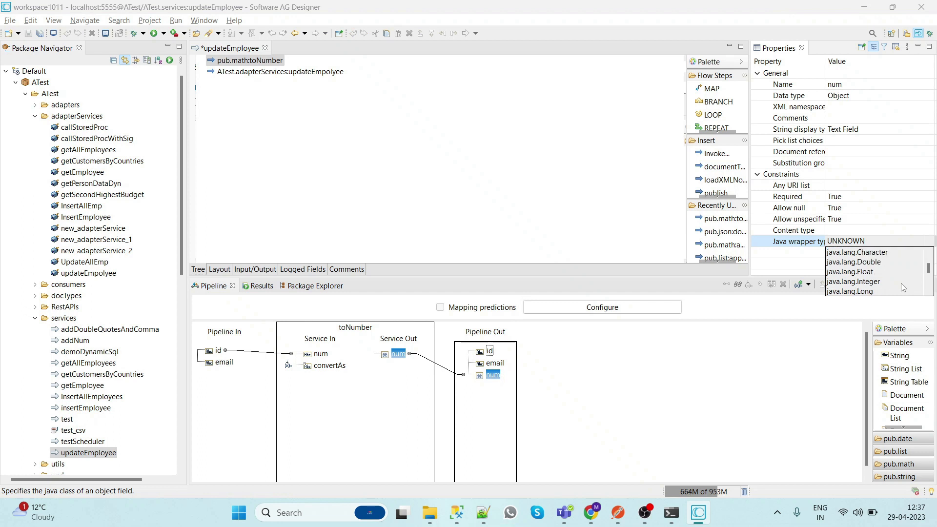
click(853, 282)
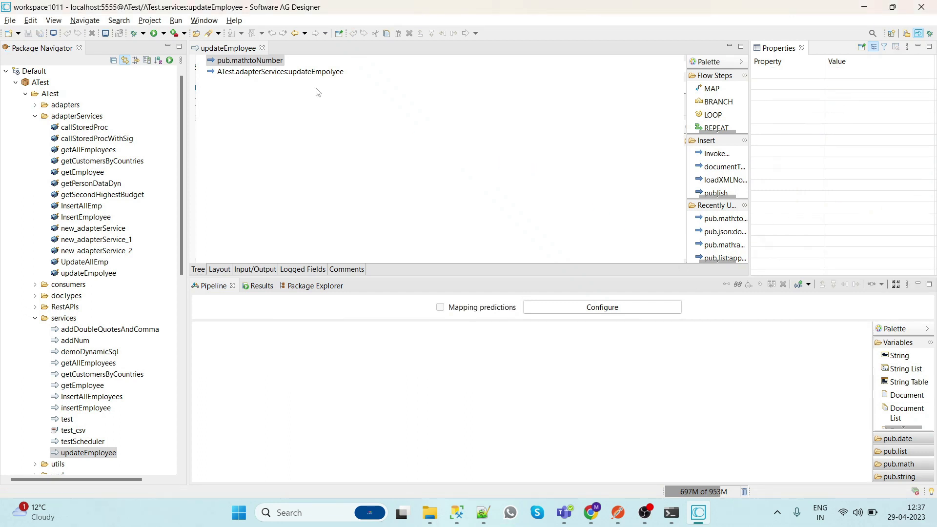
Map num into the adapter's empId and link the adapter's result to Pipeline Out result.
click(279, 72)
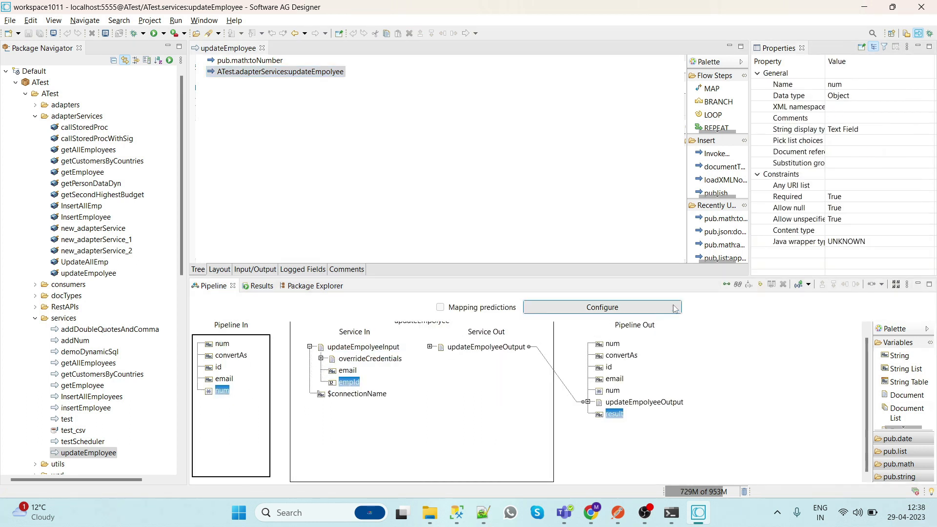
drag(221, 389, 349, 381)
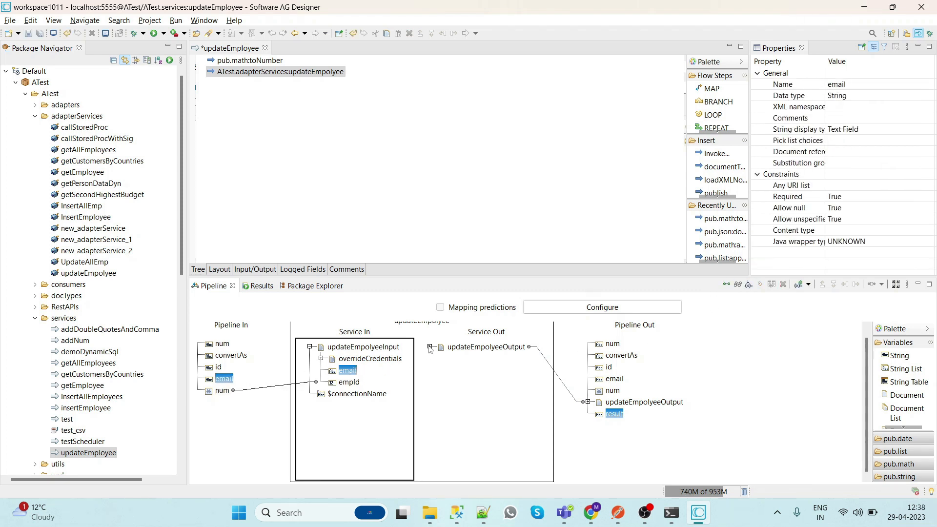
click(467, 358)
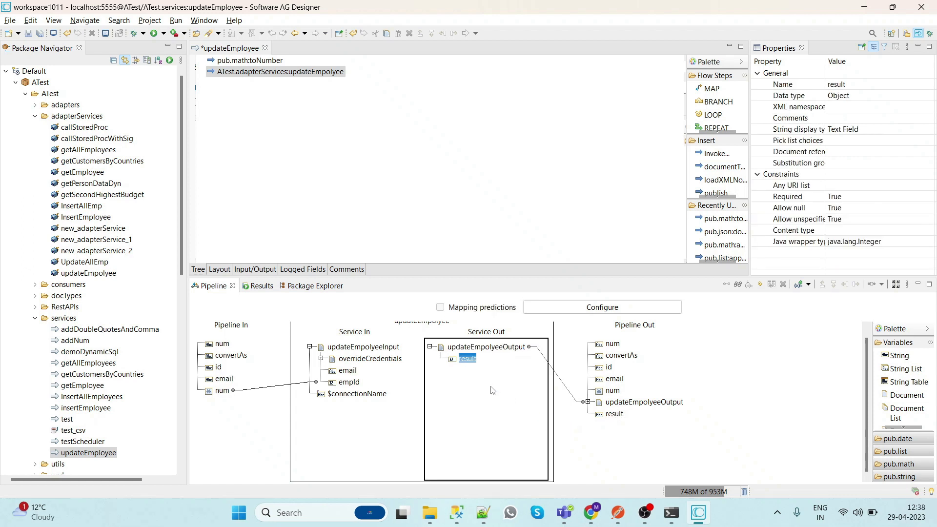
click(614, 413)
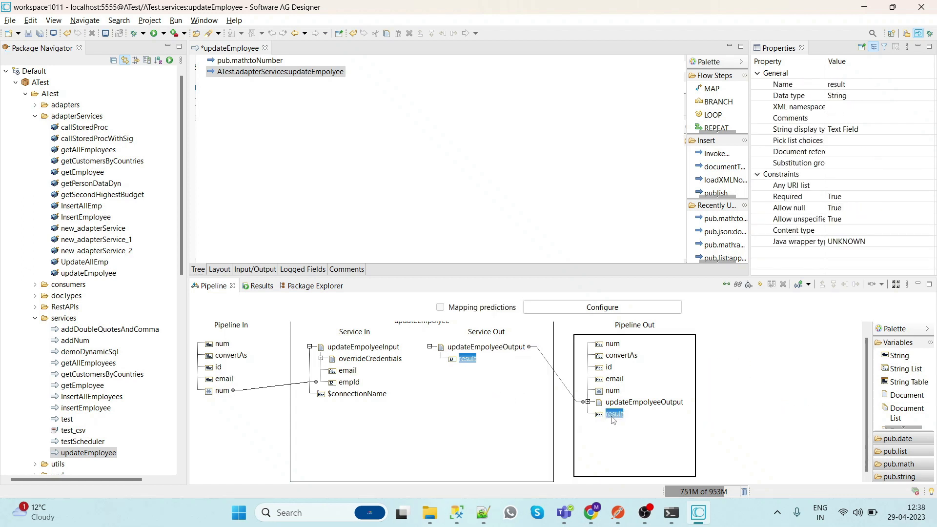
drag(468, 357, 614, 414)
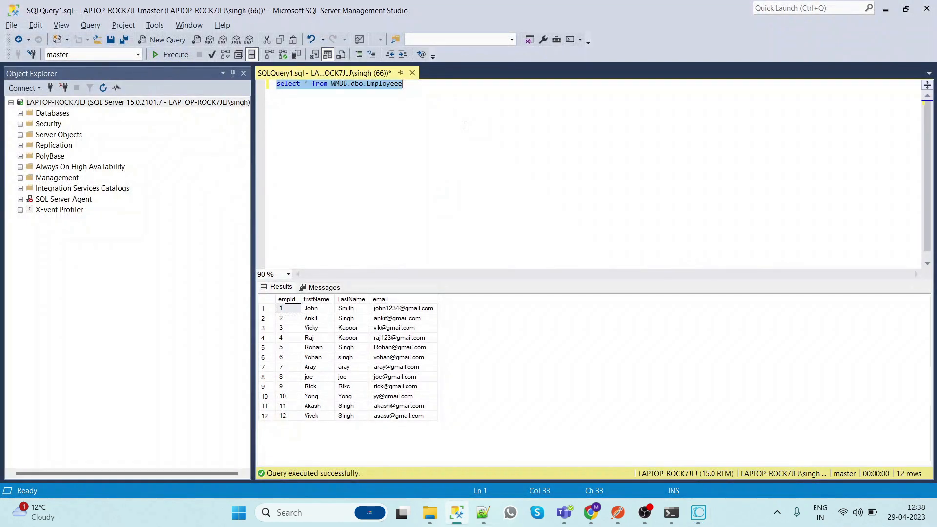
Query select * from WMDB.dbo.Employee in SSMS to see the 12 rows.
click(175, 54)
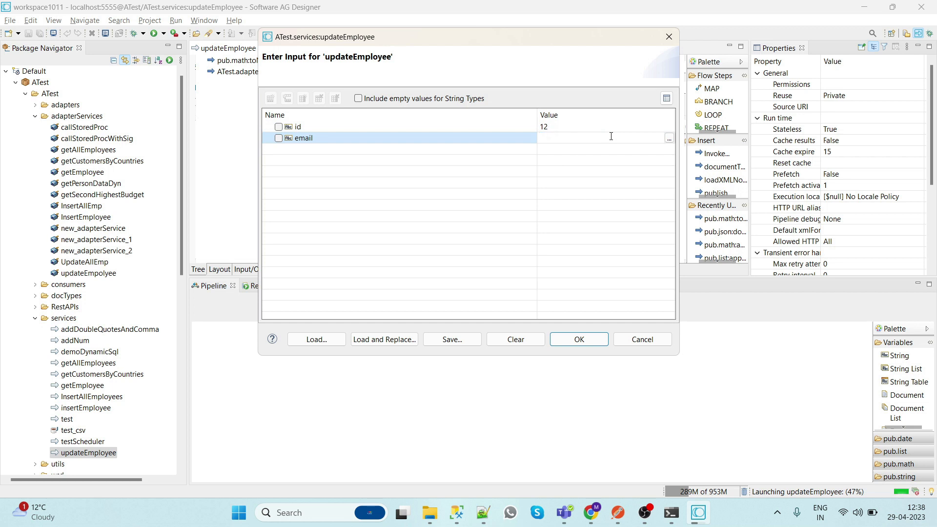
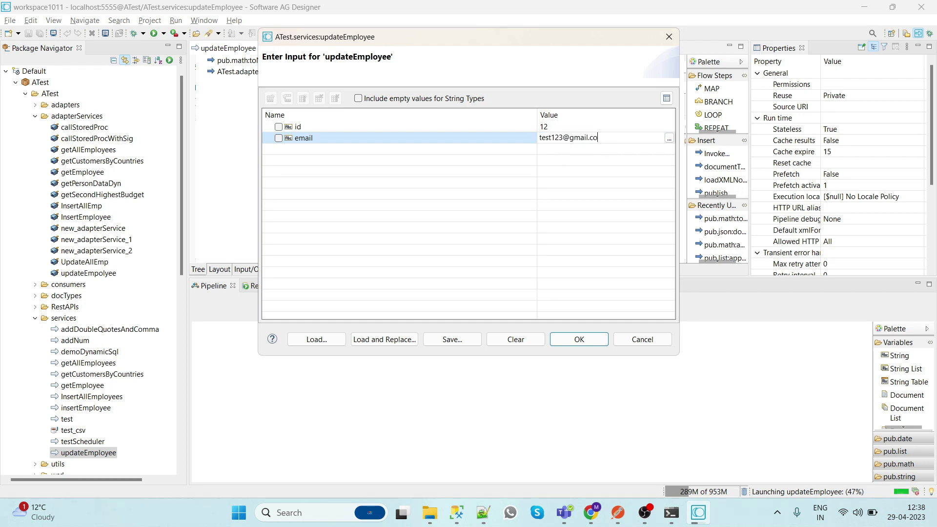
click(577, 338)
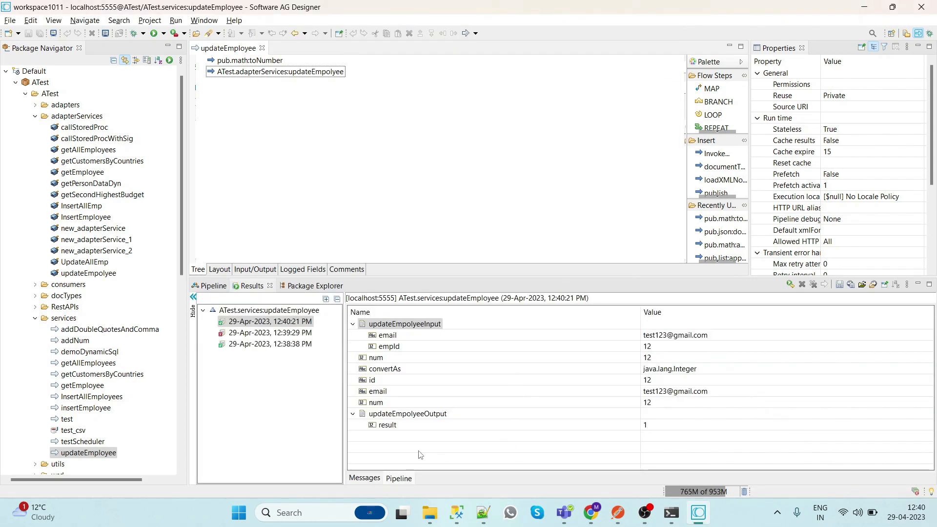
mouse_move(649, 433)
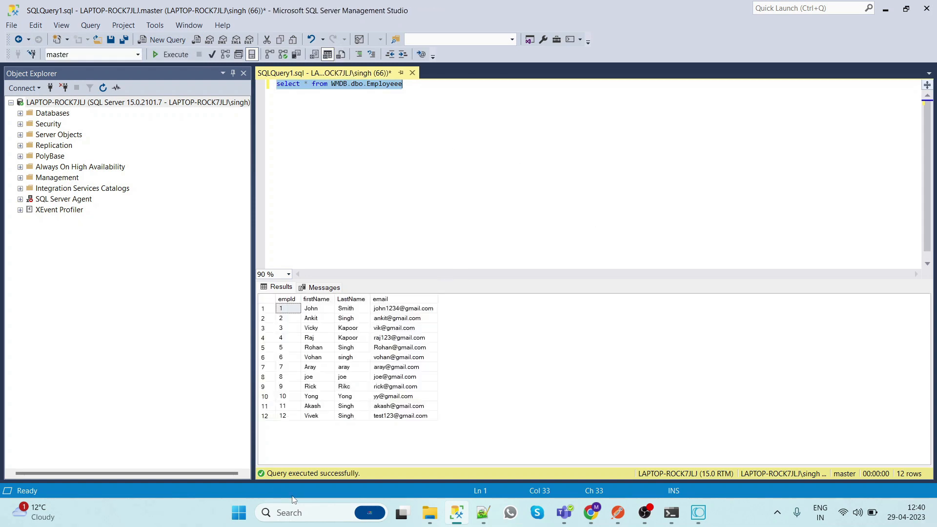
mouse_move(418, 429)
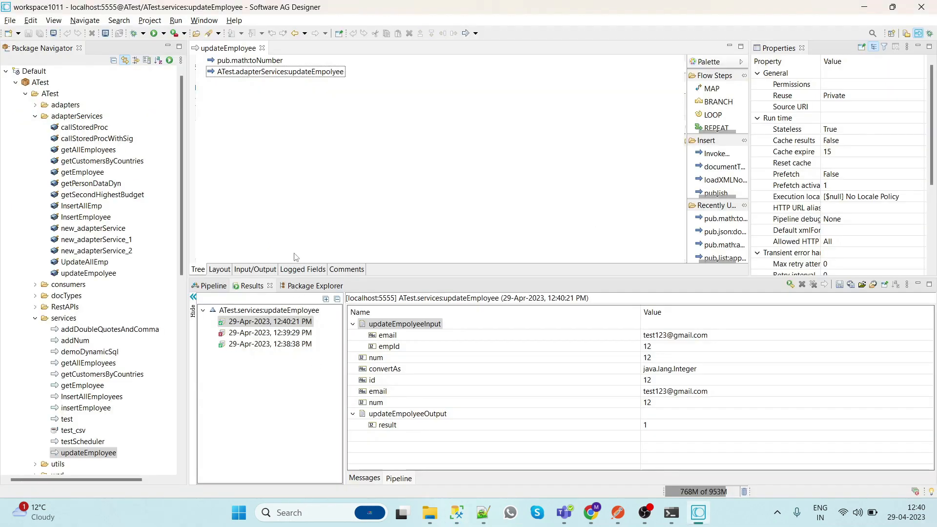
Add a /updateEmail operation to empResource using ATest.services:updateEmployee with PATCH allowed.
scroll(down, 3)
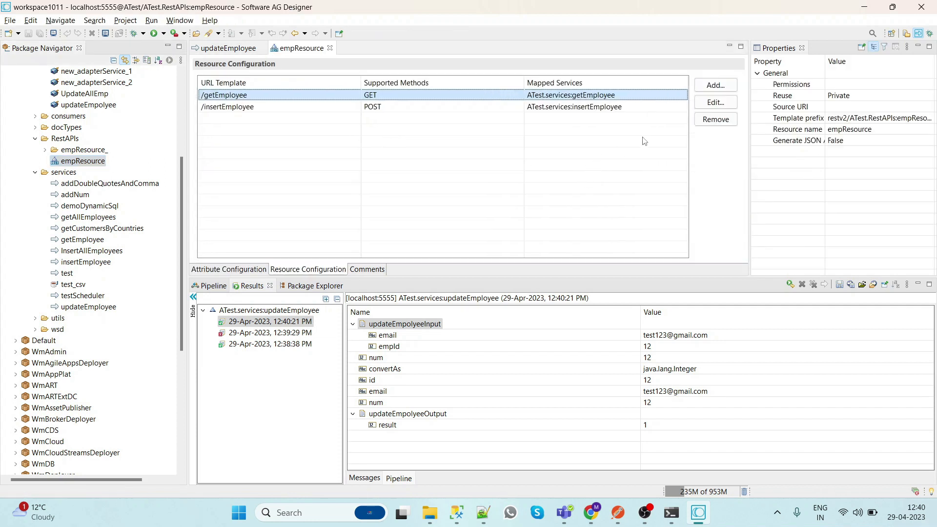
click(714, 84)
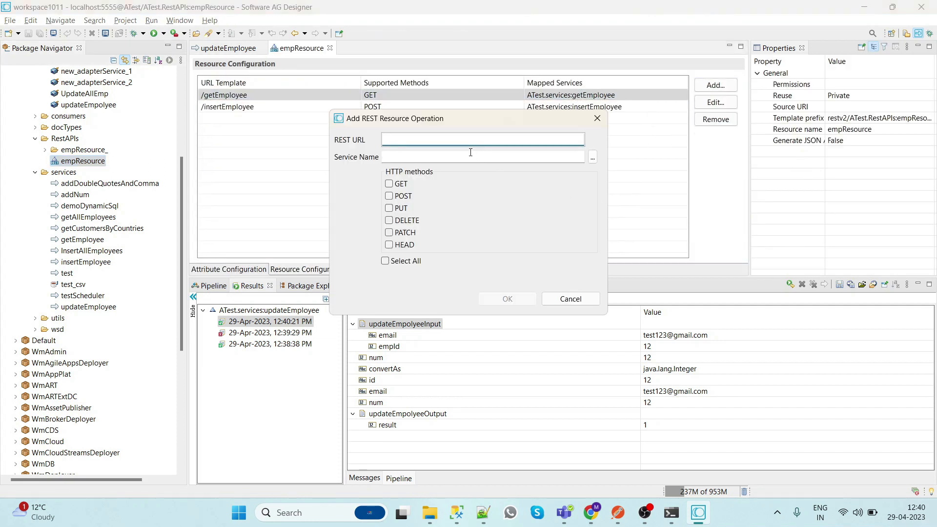
text(/)
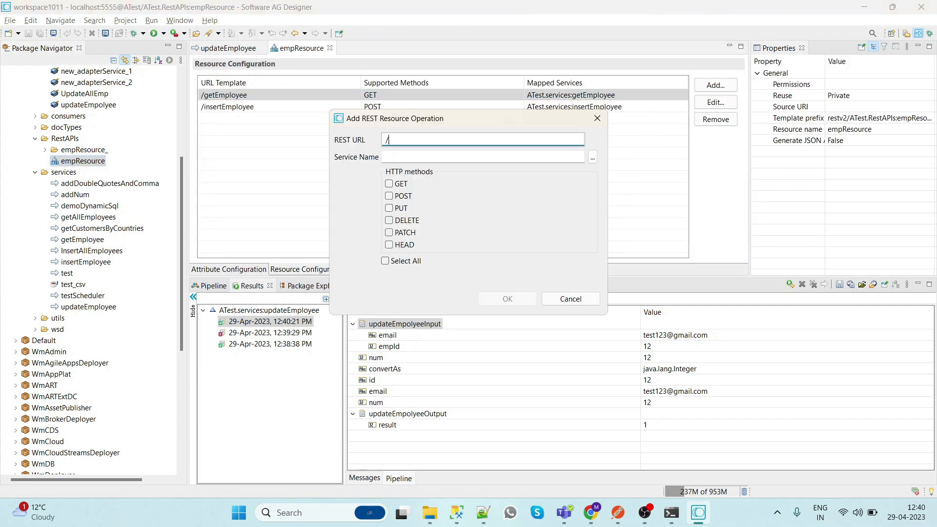
text(update)
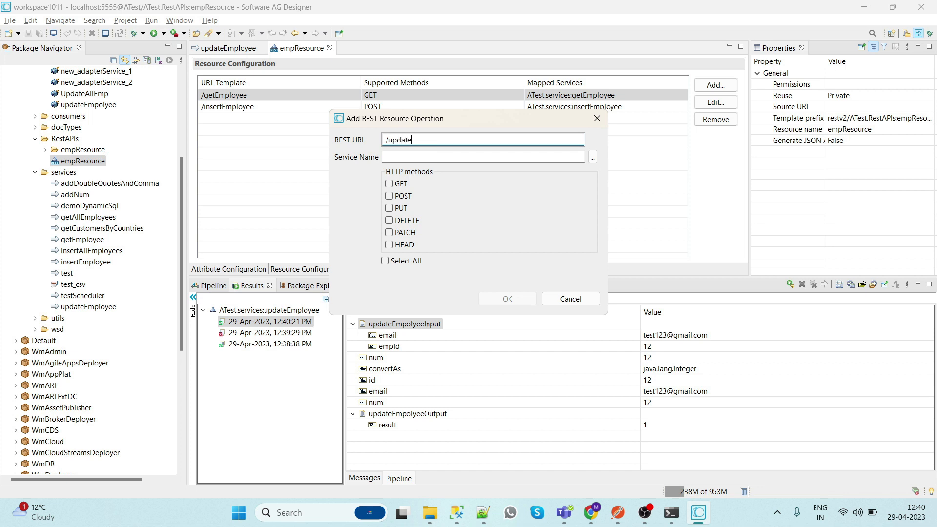
text(Email)
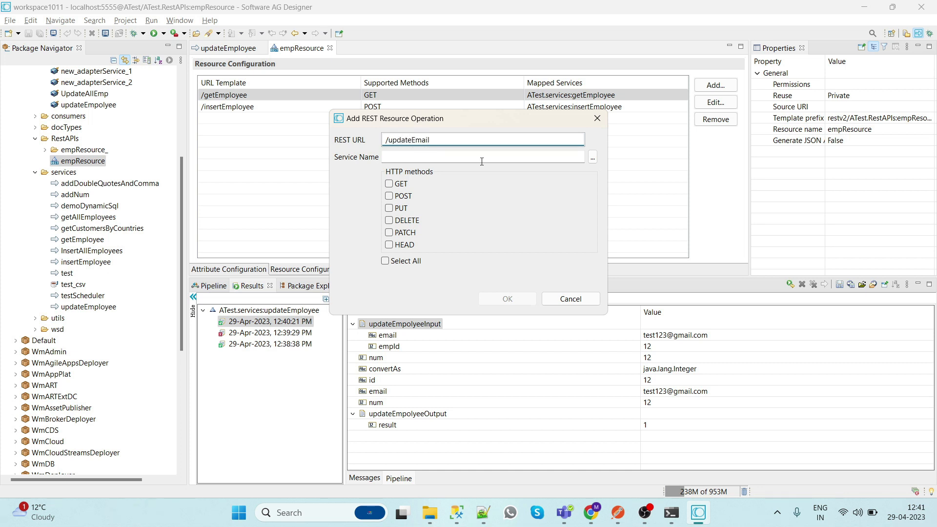
click(591, 157)
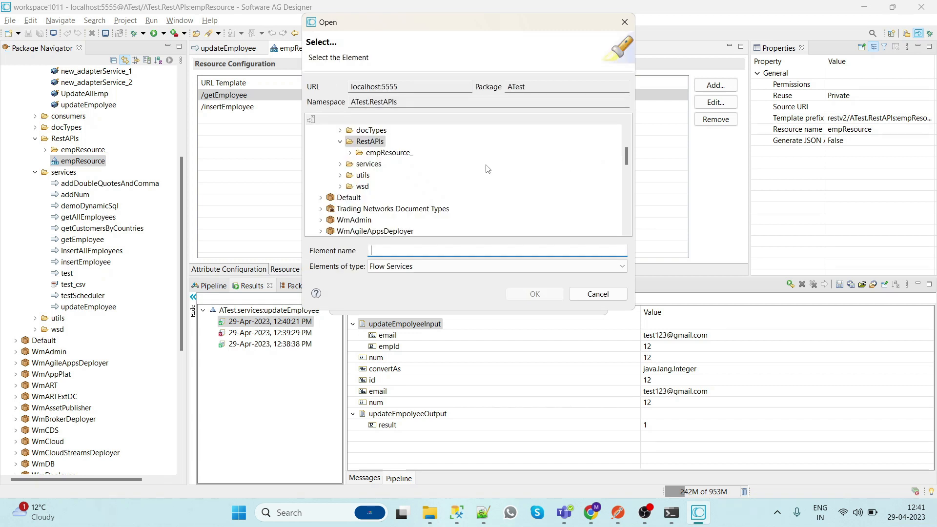
scroll(down, 3)
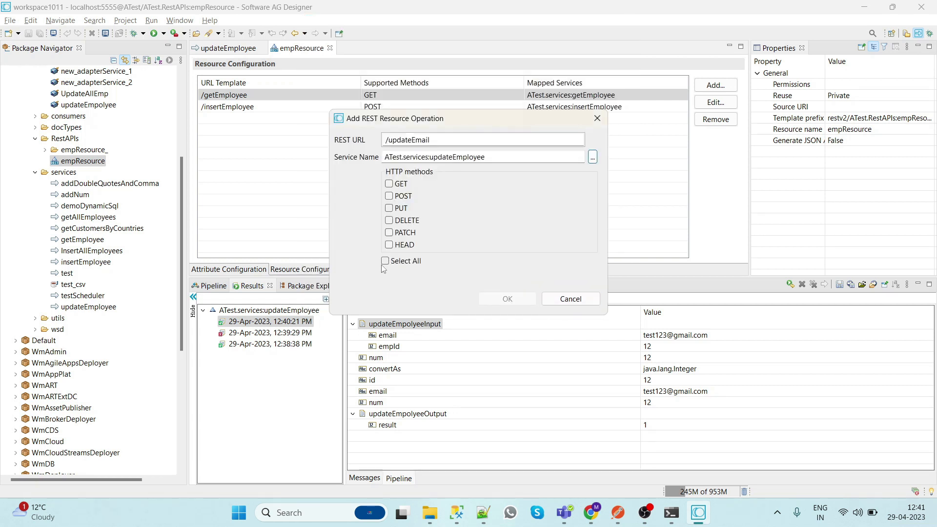
click(388, 232)
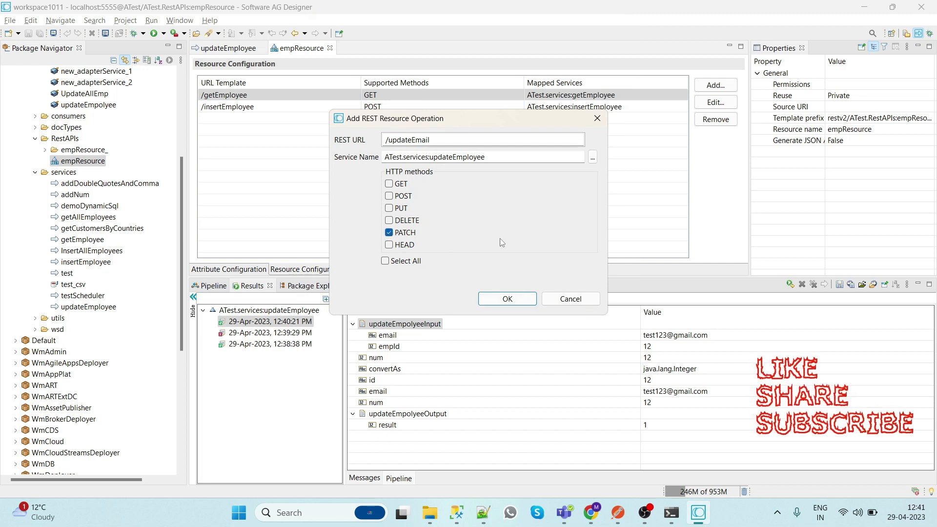
click(506, 298)
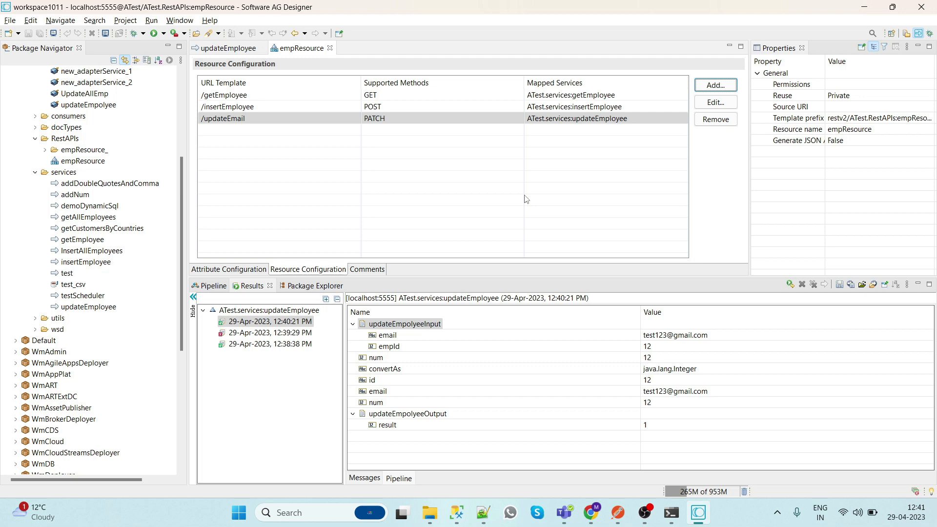
mouse_move(482, 443)
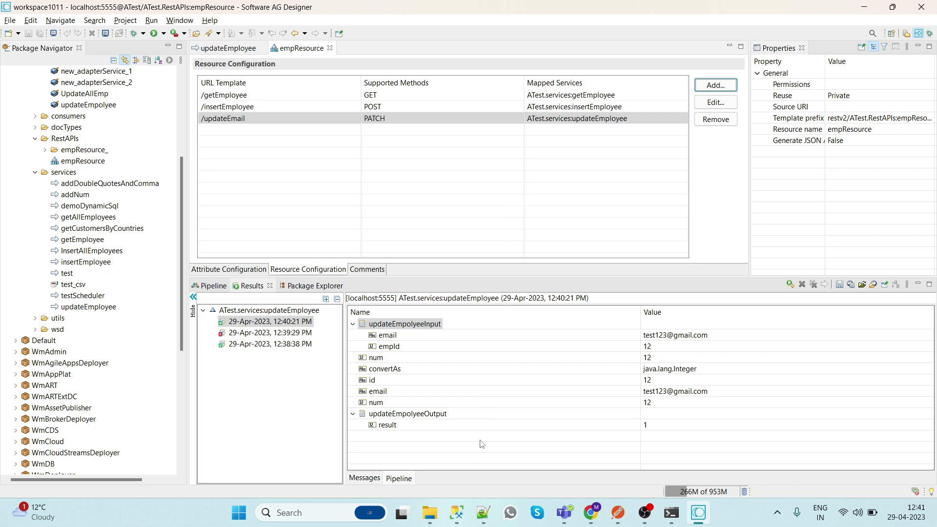
Create a new Postman request for empResource/updateEmail using the PATCH method.
click(481, 512)
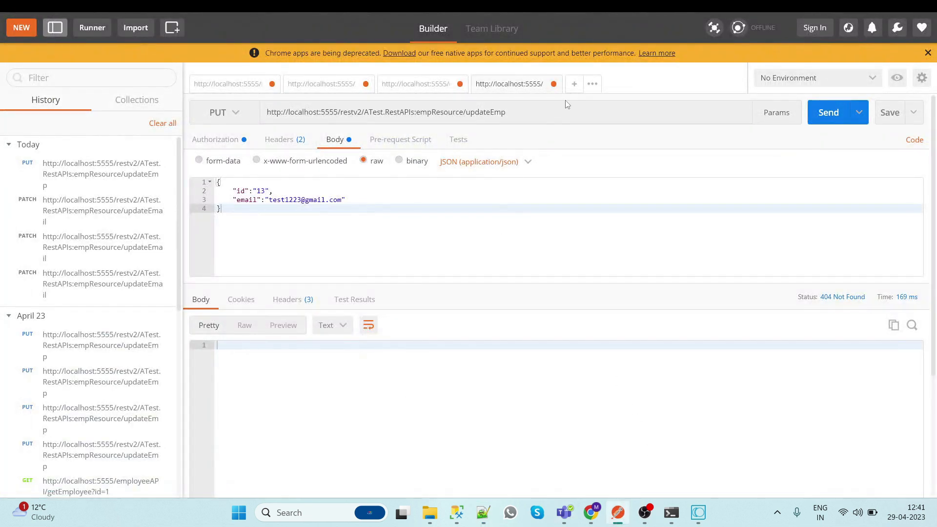
click(573, 84)
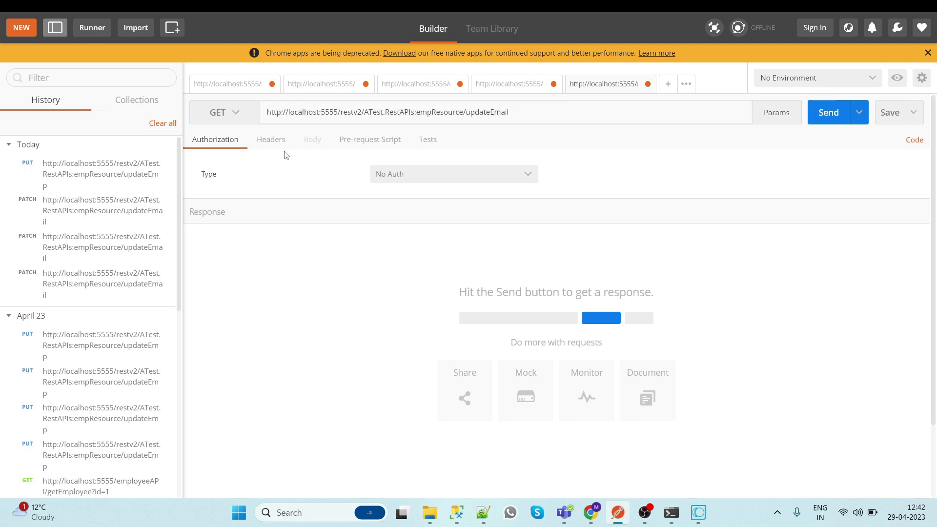
click(223, 111)
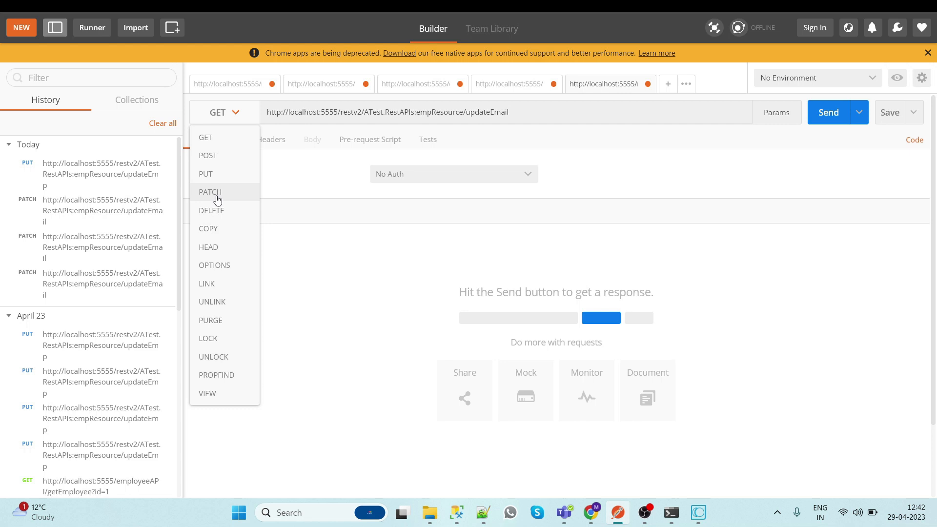
click(209, 191)
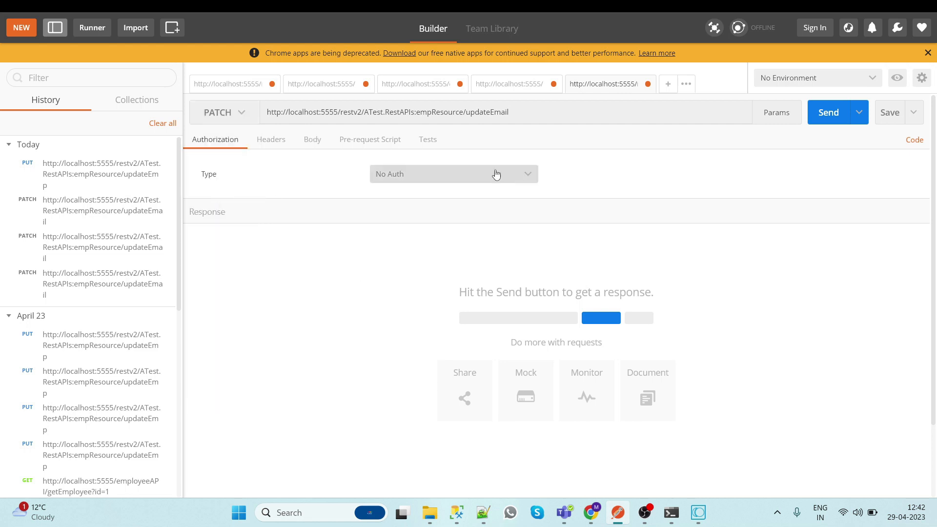
Apply Basic Auth credentials to the request and set the body to raw JSON.
click(453, 173)
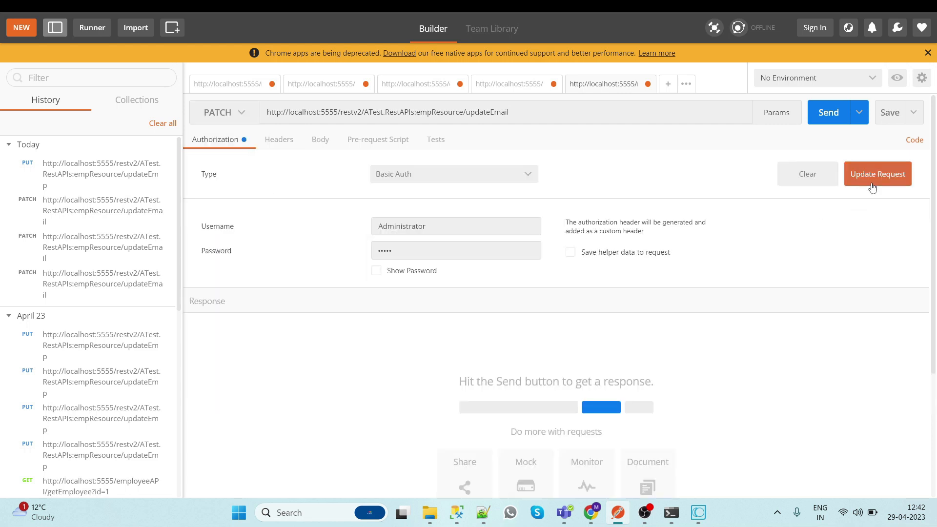
click(319, 139)
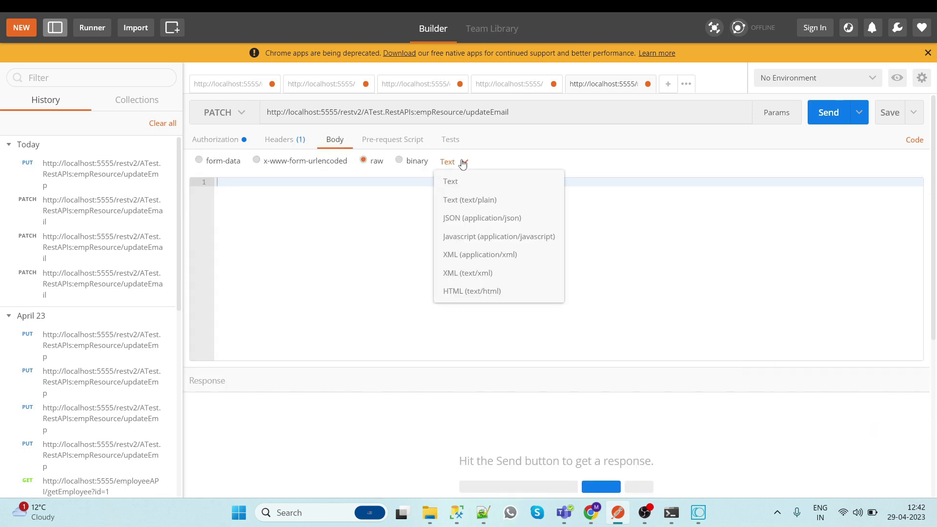
click(481, 218)
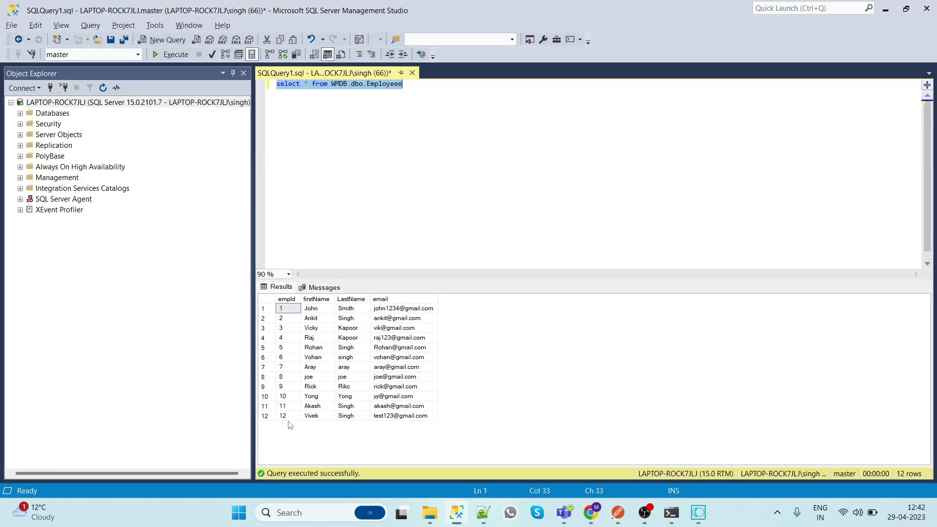
mouse_move(284, 332)
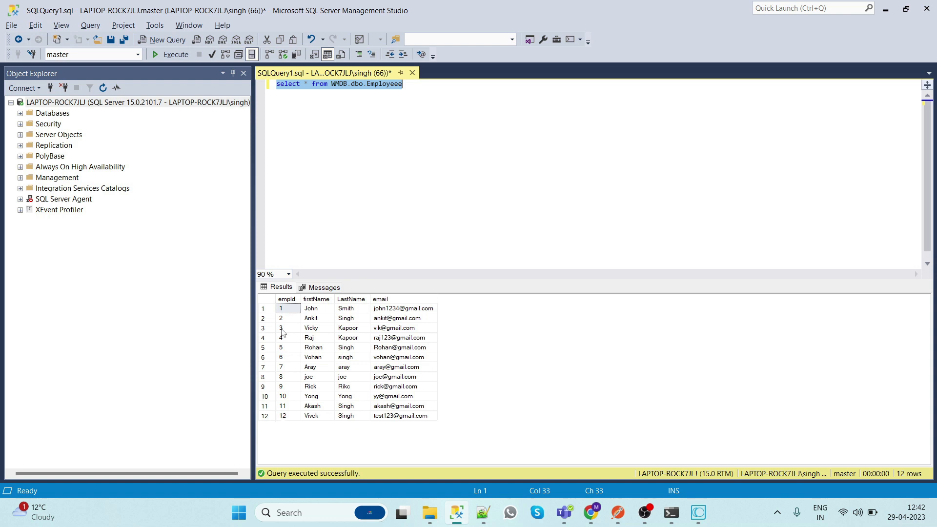
mouse_move(285, 410)
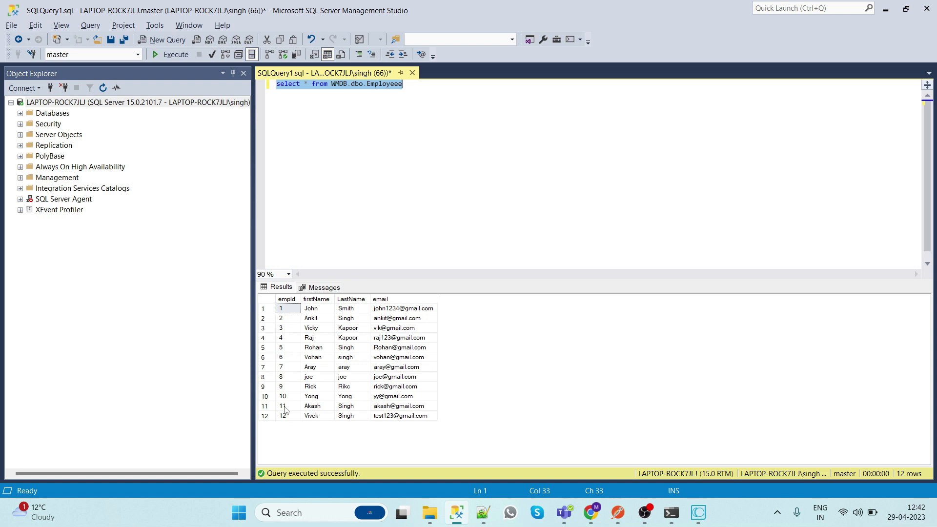
click(617, 513)
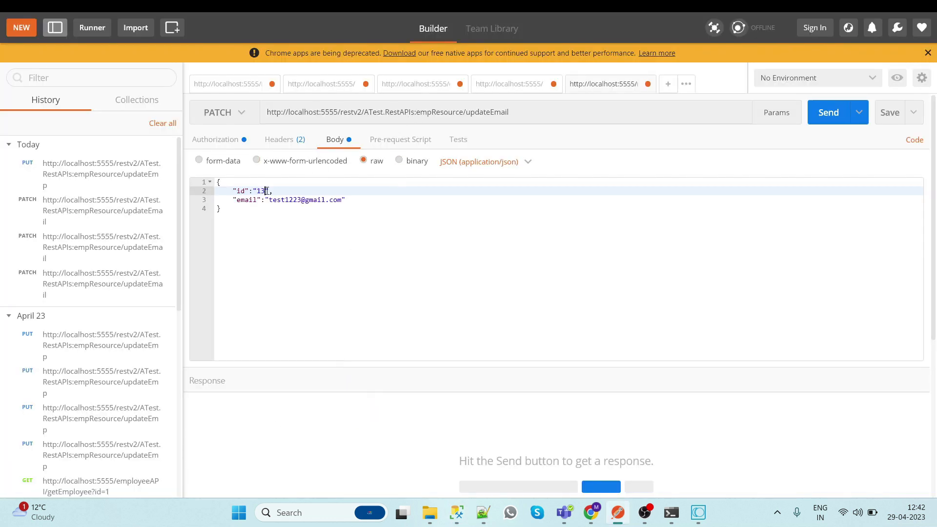
text(11)
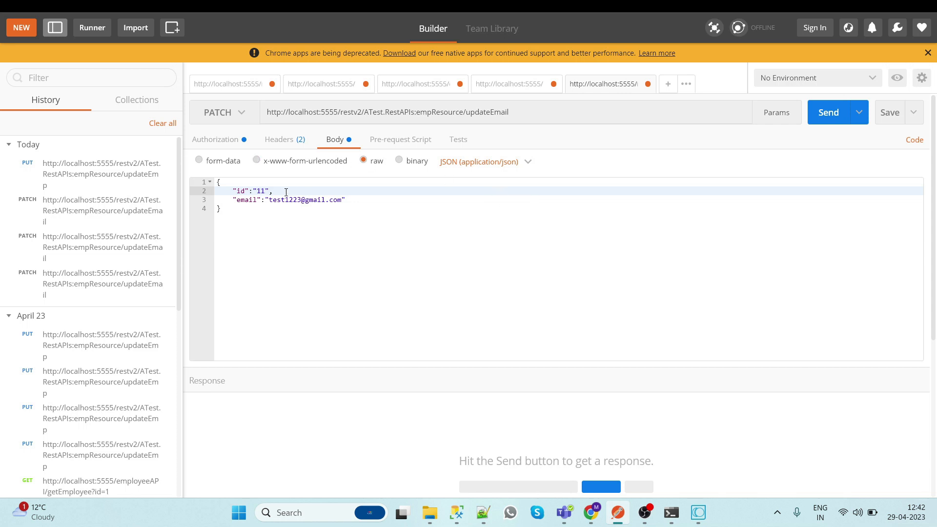
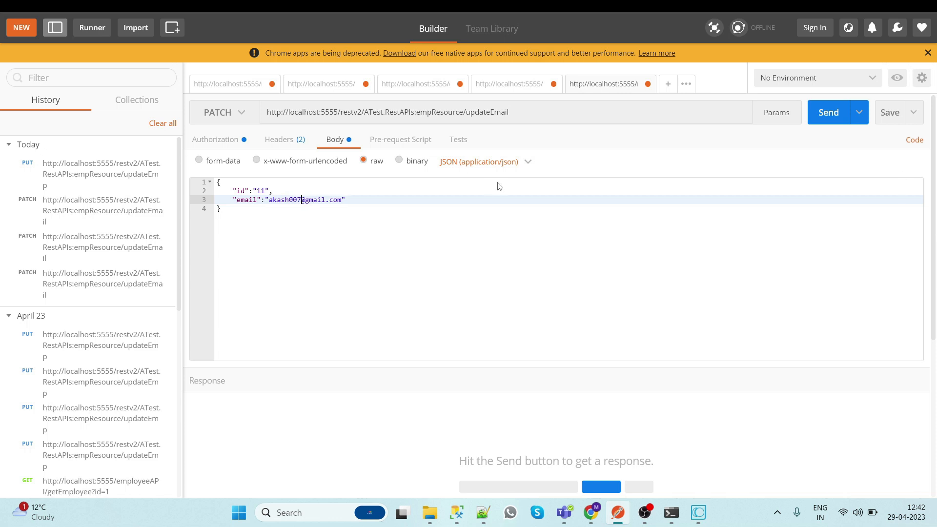
click(828, 112)
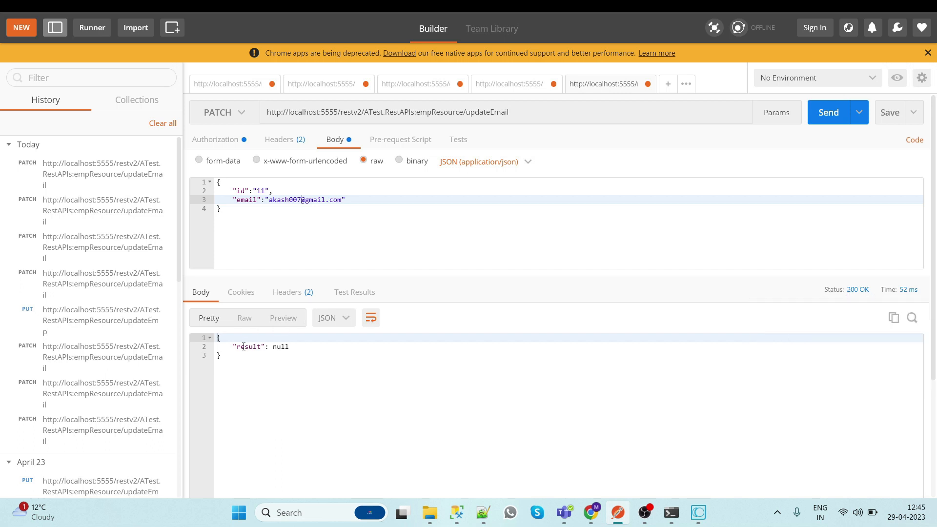
mouse_move(285, 356)
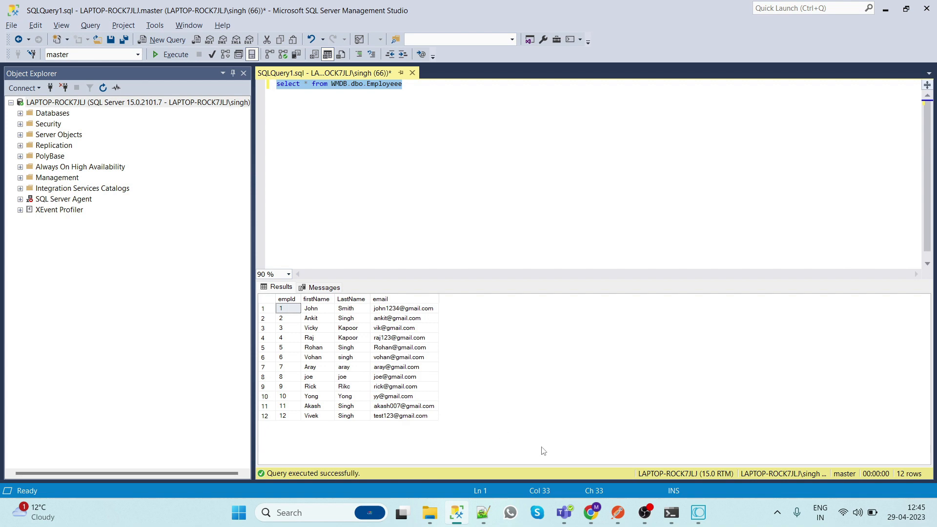
mouse_move(590, 512)
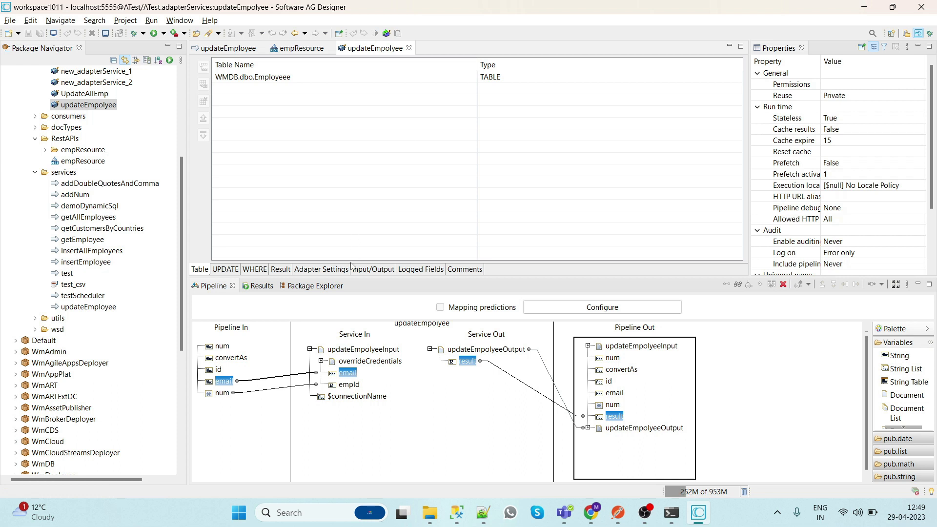
Change updateEmpolyee's Result Field Type from java.lang.Integer to java.lang.String.
click(280, 269)
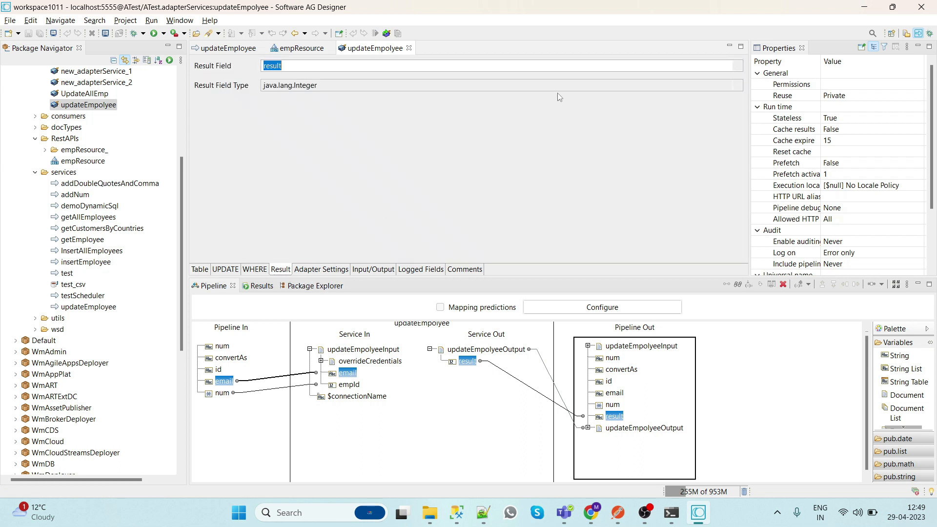
click(502, 85)
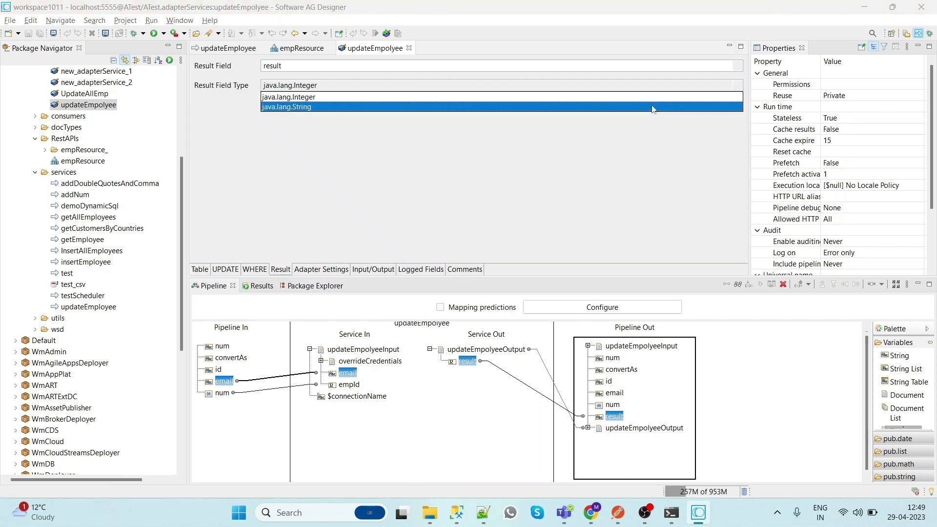
click(285, 107)
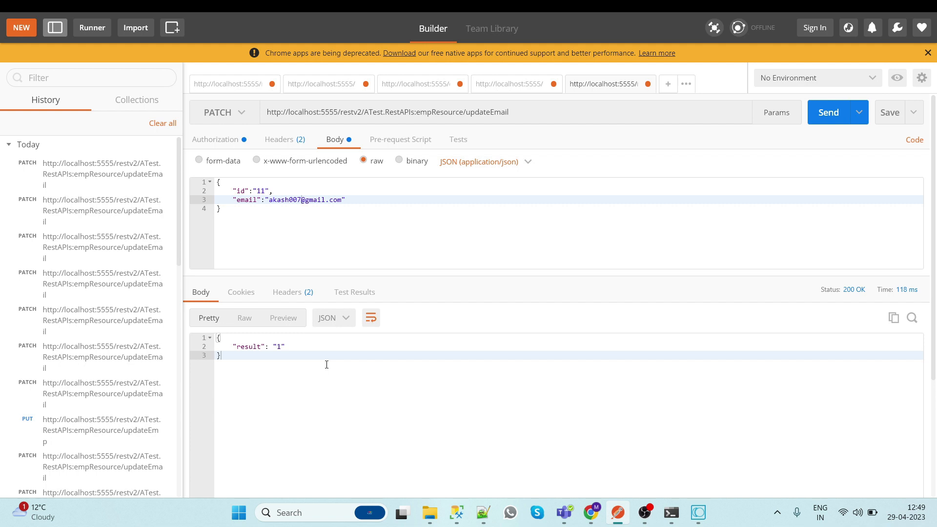
mouse_move(566, 393)
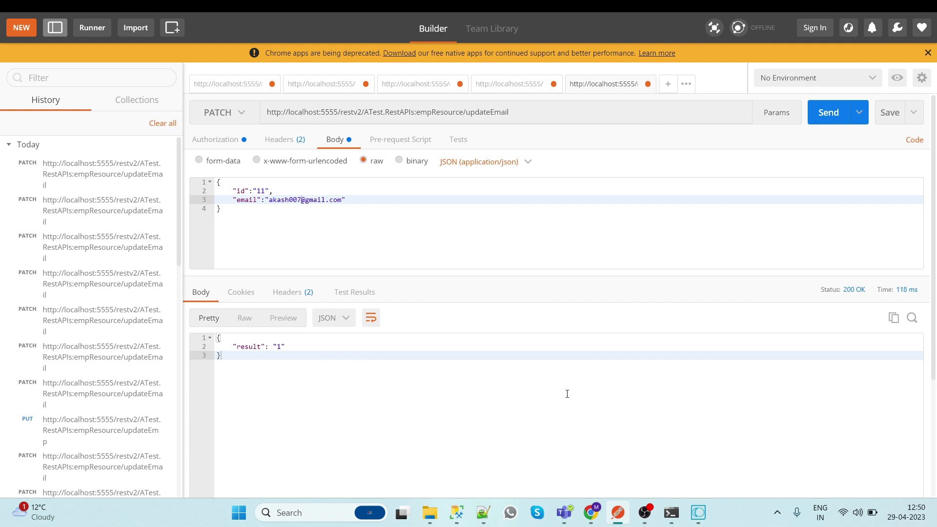
mouse_move(691, 449)
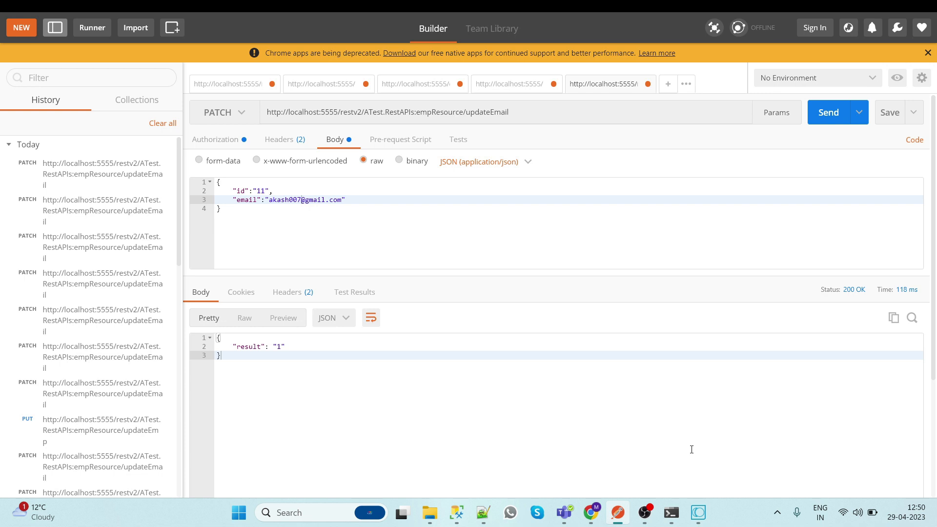
Resend the PATCH updateEmail request in Postman and confirm the response returns result "1".
click(697, 512)
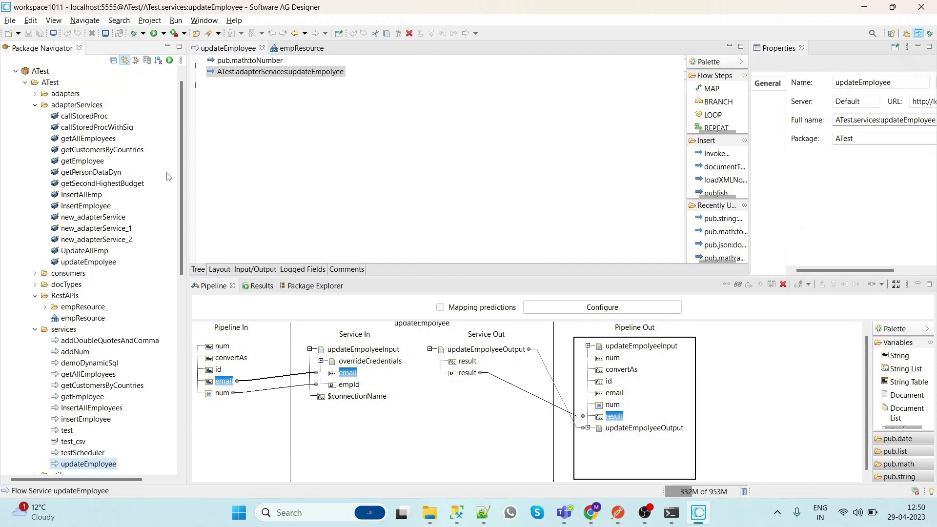
Create a deleteEmployee adapter service in adapterServices using the JDBC DeleteSQL template.
click(77, 104)
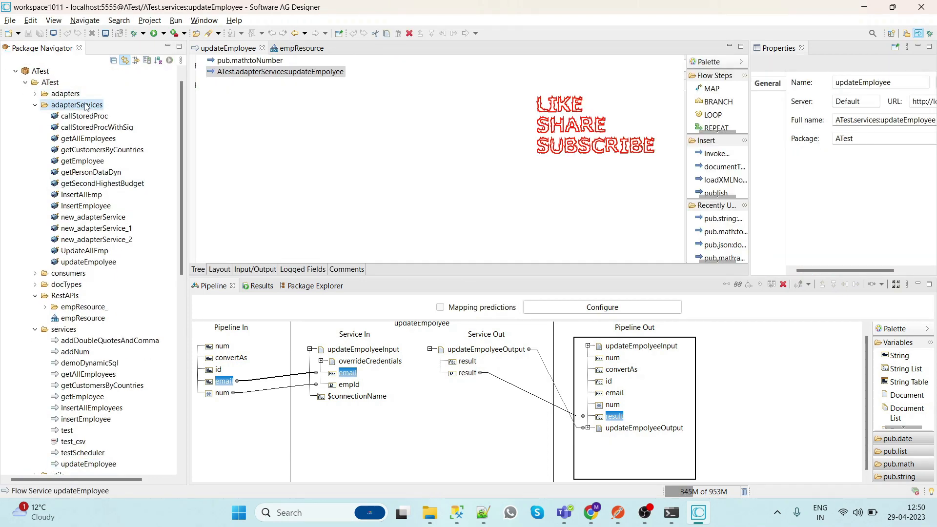
right_click(75, 104)
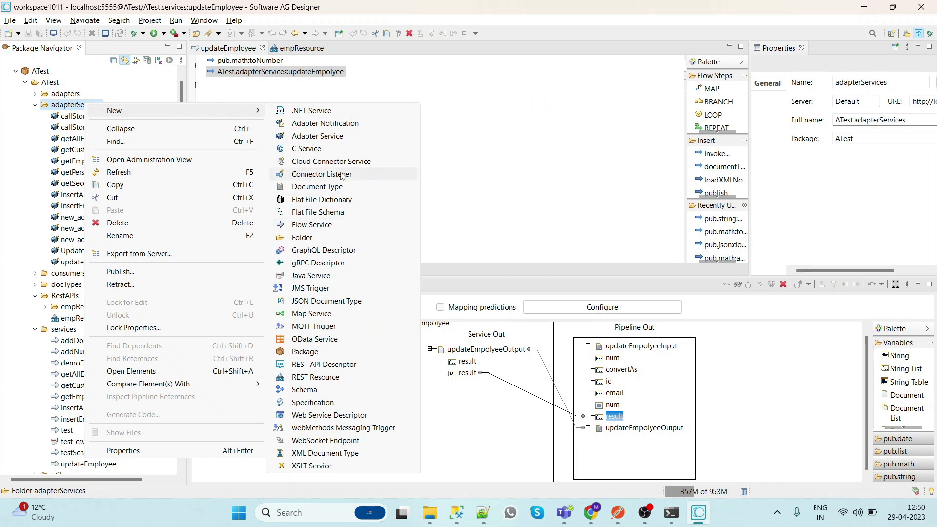
click(317, 135)
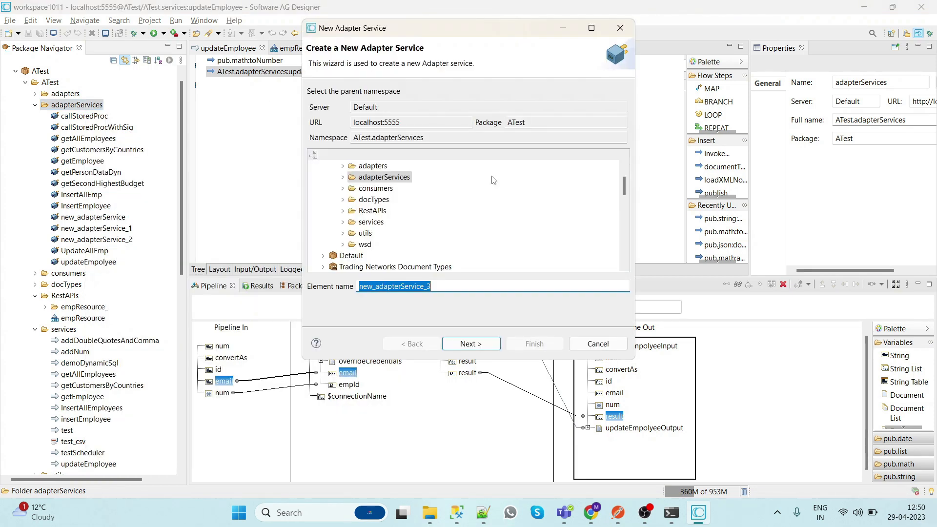
text(deleteEmploy)
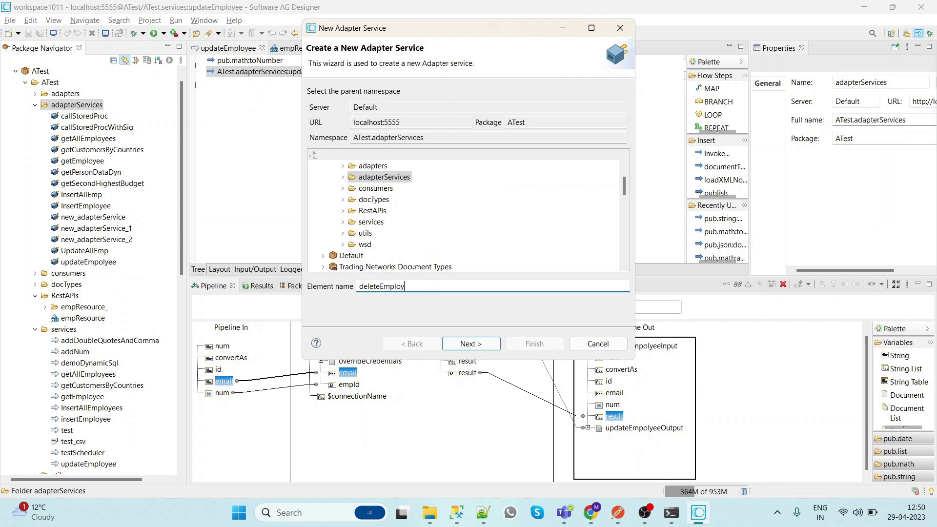
click(470, 343)
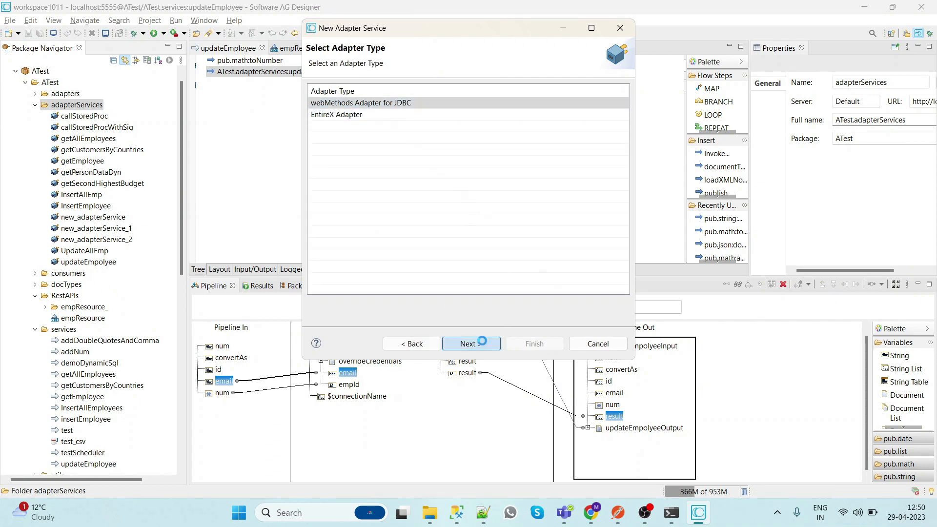
click(470, 343)
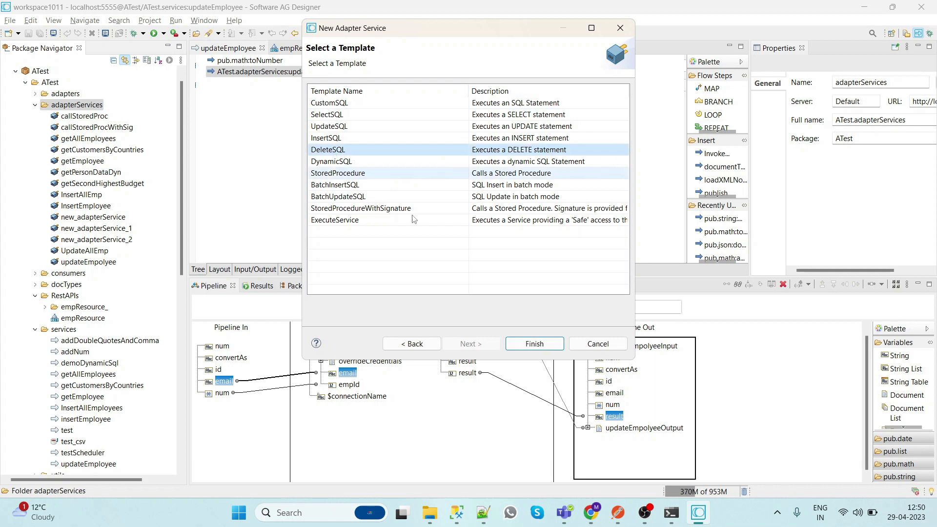
click(532, 343)
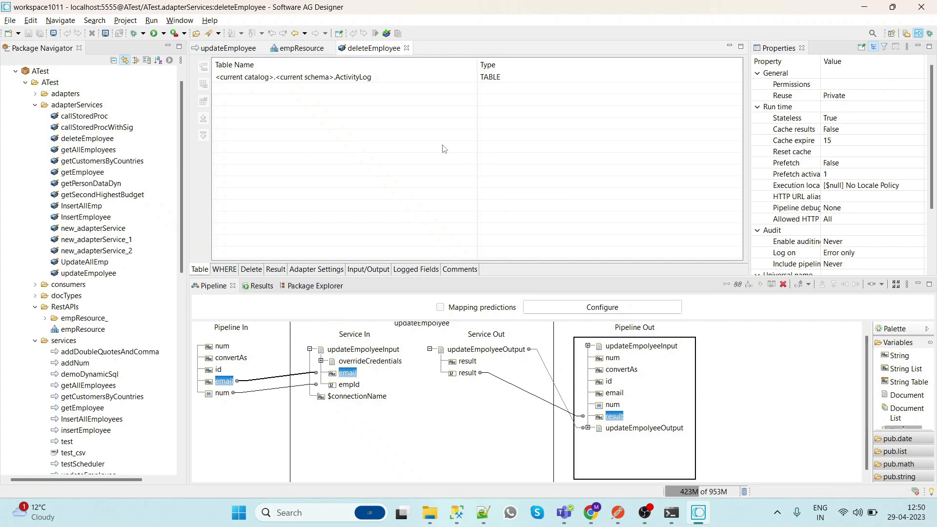
Set the adapter service's table to WMDB > dbo > Employee in the Adapter Tree Chooser.
click(292, 76)
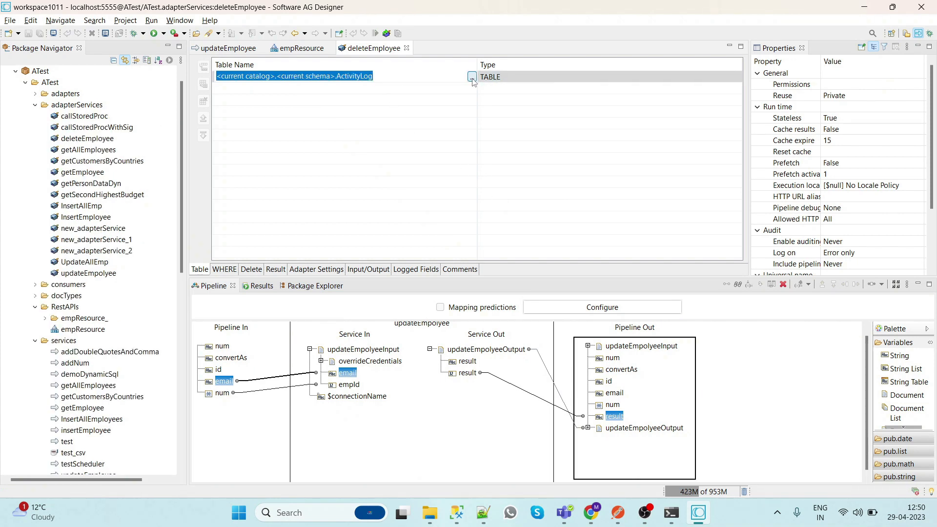
click(470, 77)
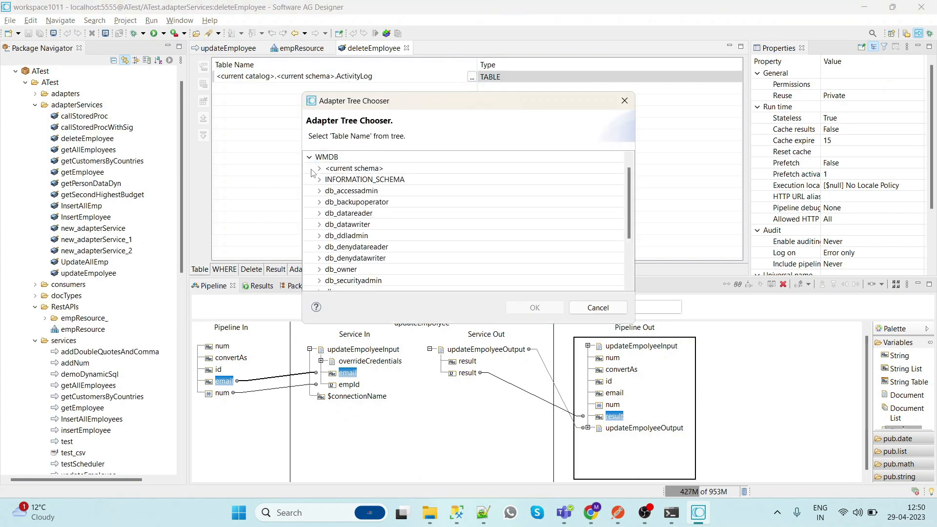
scroll(down, 3)
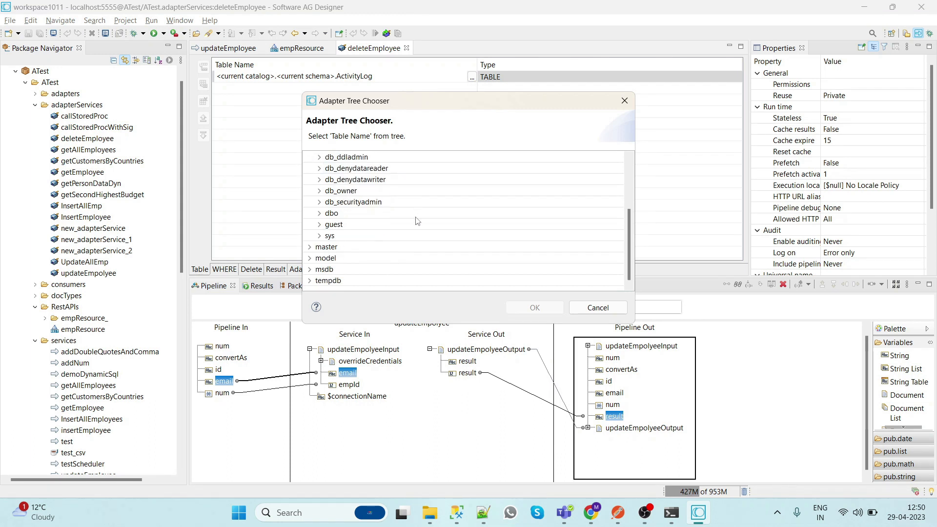
click(319, 213)
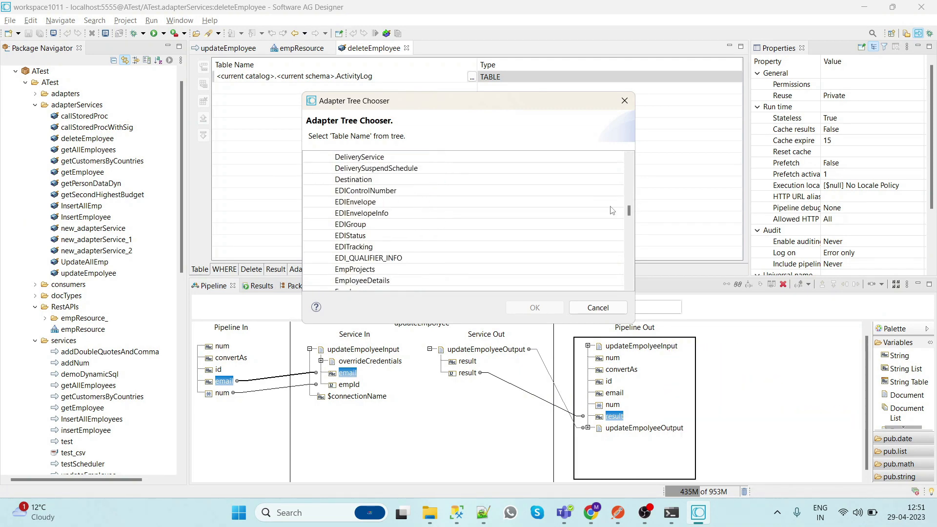
click(596, 306)
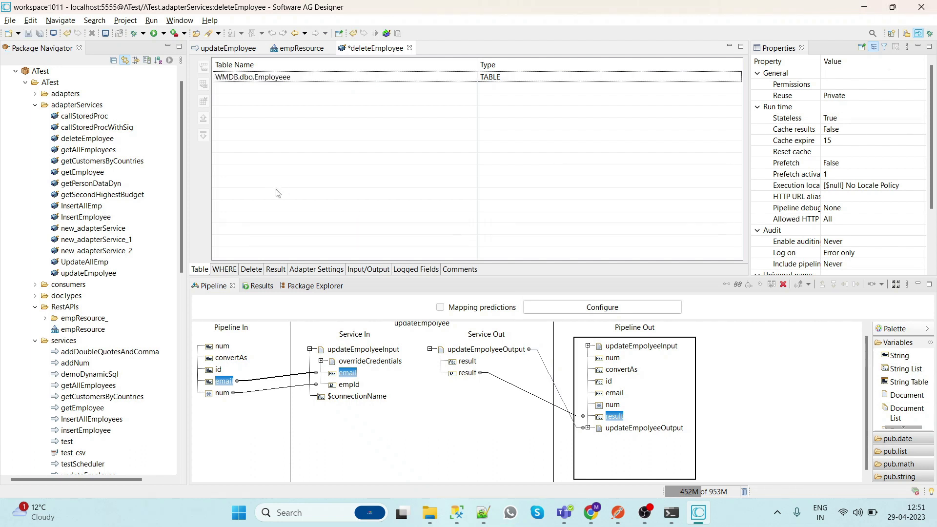
Add a WHERE condition deleting rows where empId equals the input empId.
click(224, 269)
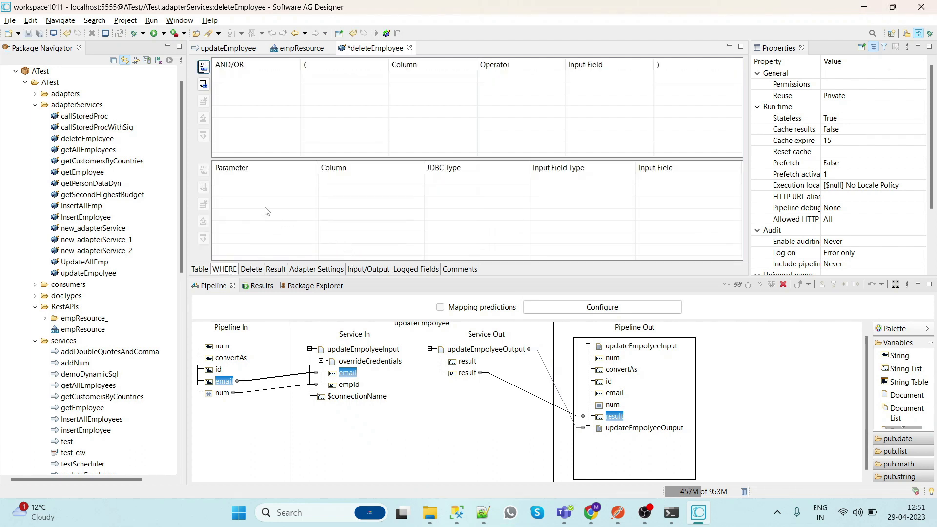
mouse_move(232, 132)
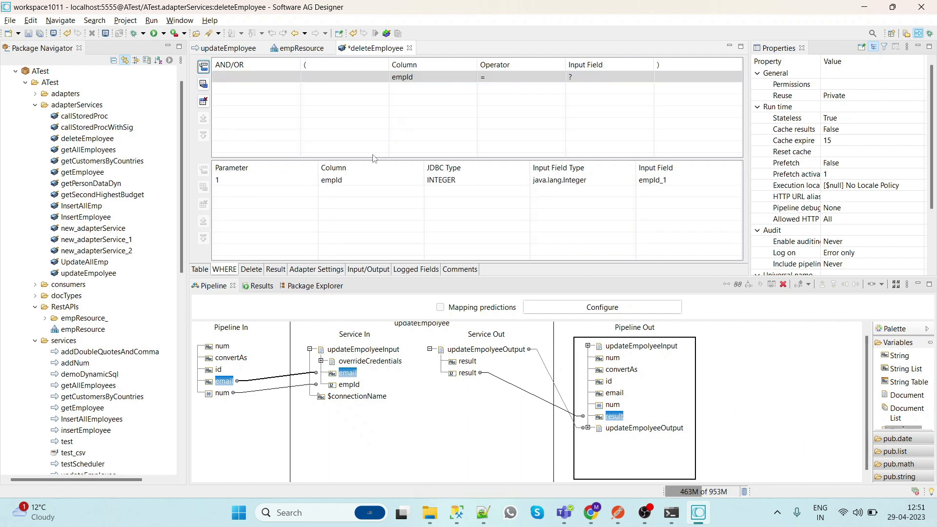
click(600, 77)
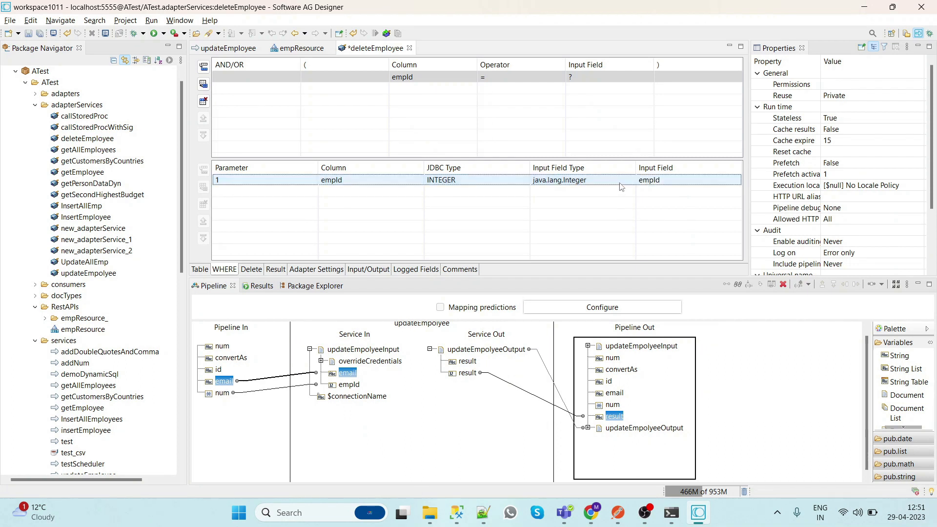
click(251, 269)
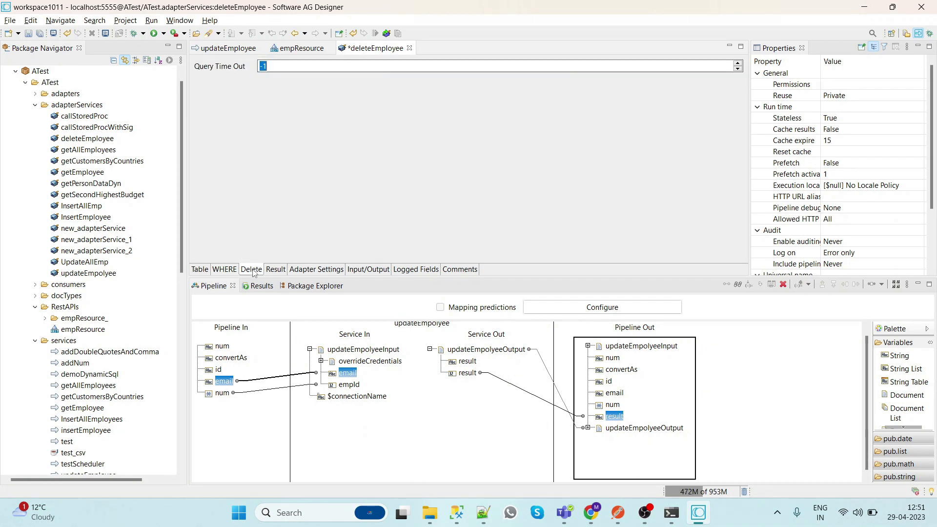
Name the result field Result with type java.lang.String.
click(274, 269)
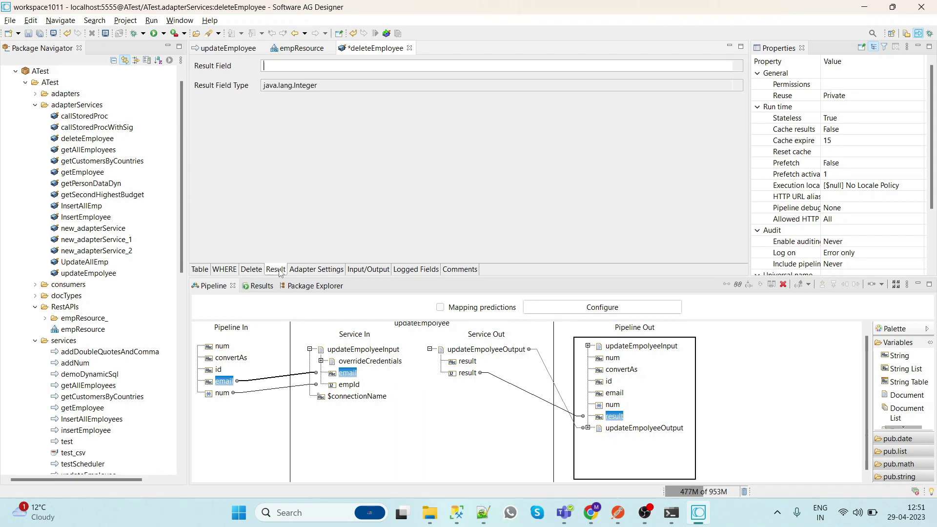
text(Result)
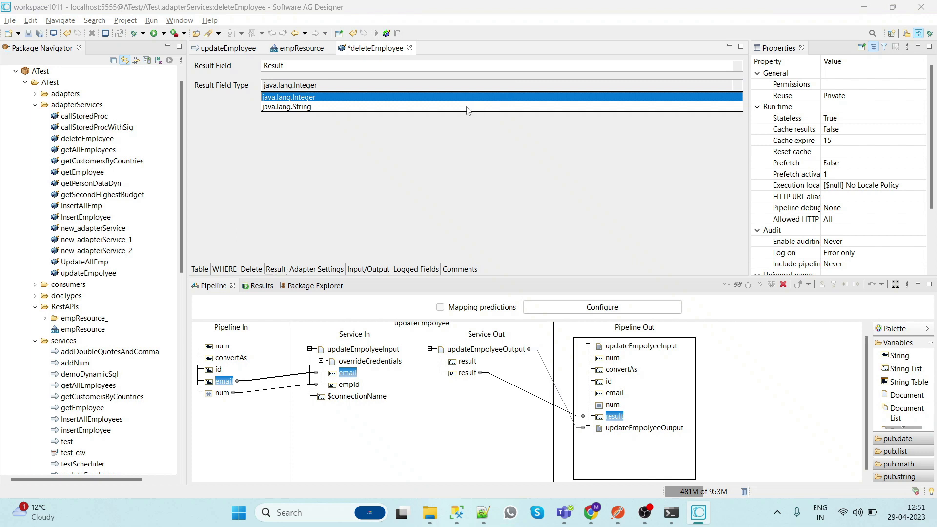
click(285, 107)
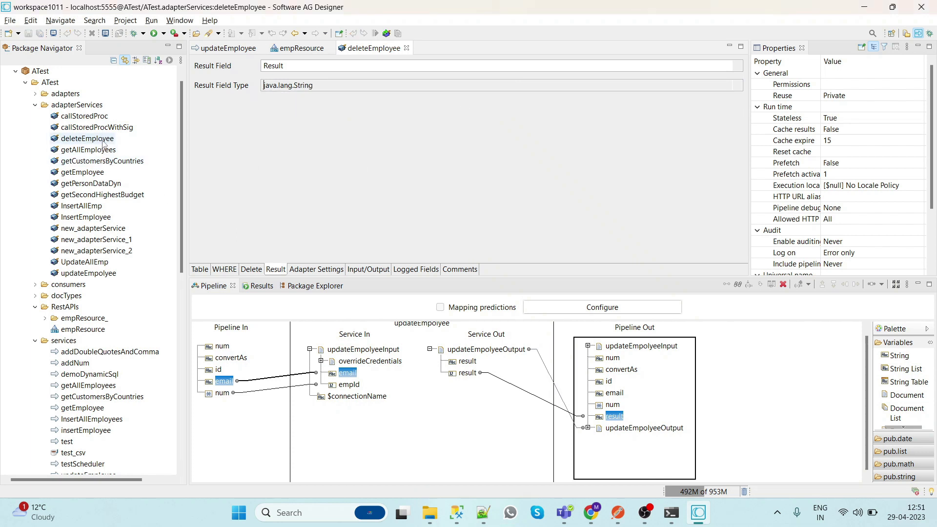
right_click(86, 138)
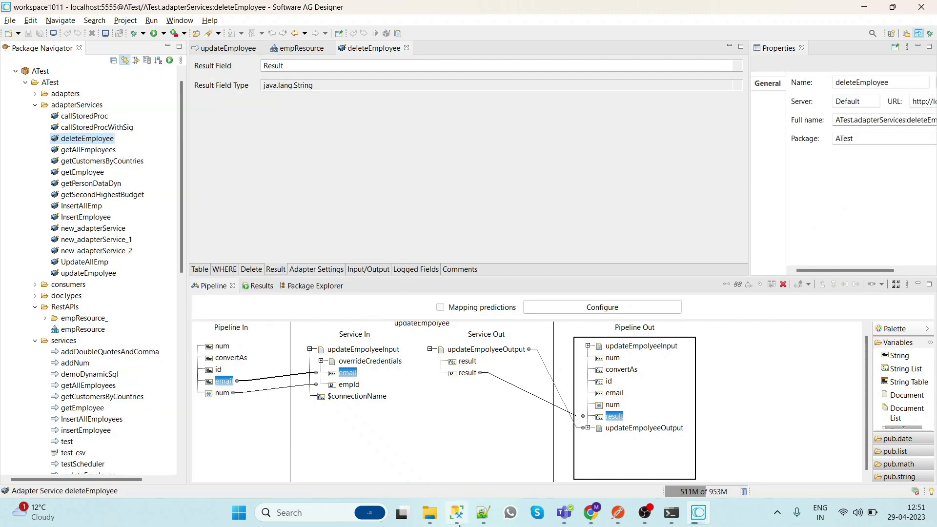
Run deleteEmployee with empId 12 and confirm it returns Result 1.
click(456, 512)
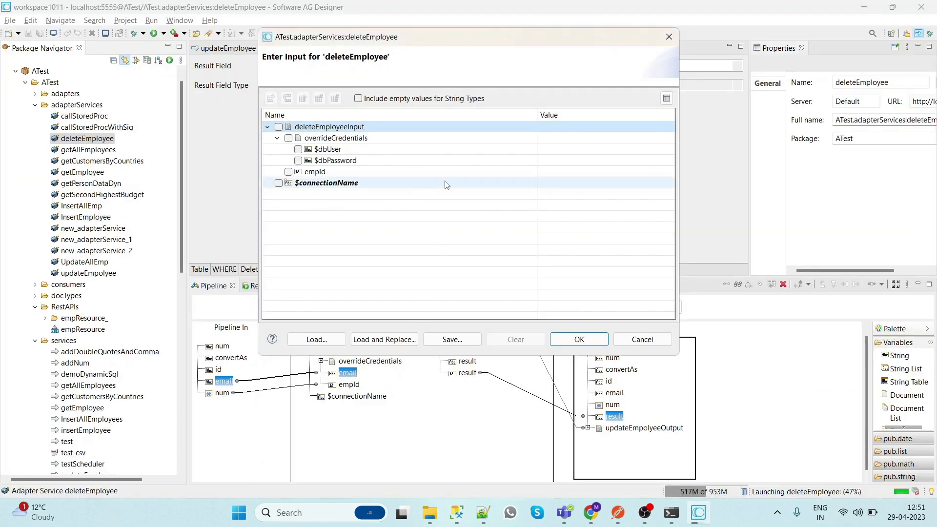
text(12)
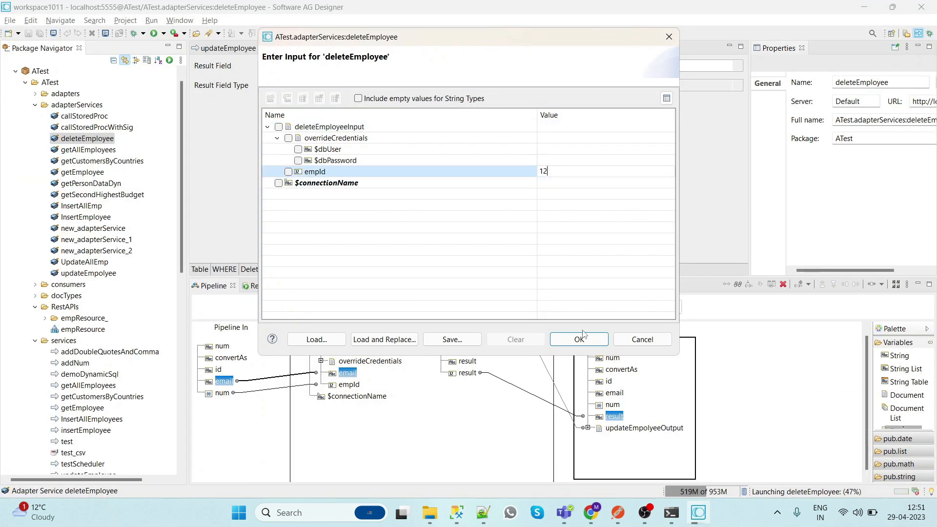
click(577, 338)
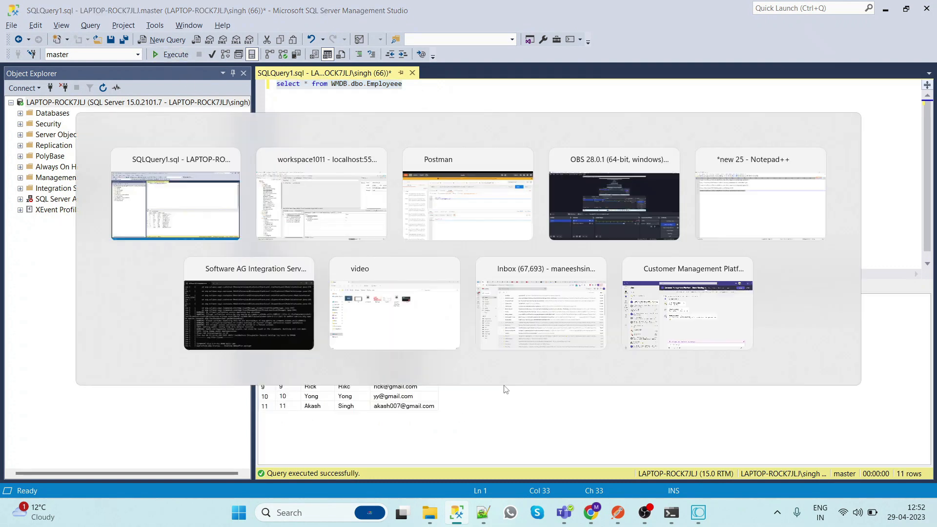
click(322, 194)
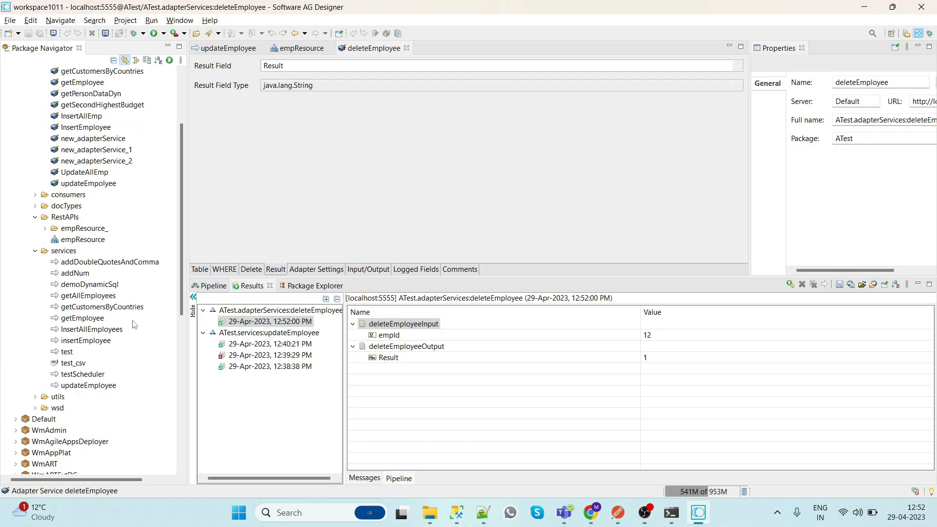
Create the deleteEmp flow service in ATest's services folder, cancelling a mistaken New Folder.
right_click(63, 250)
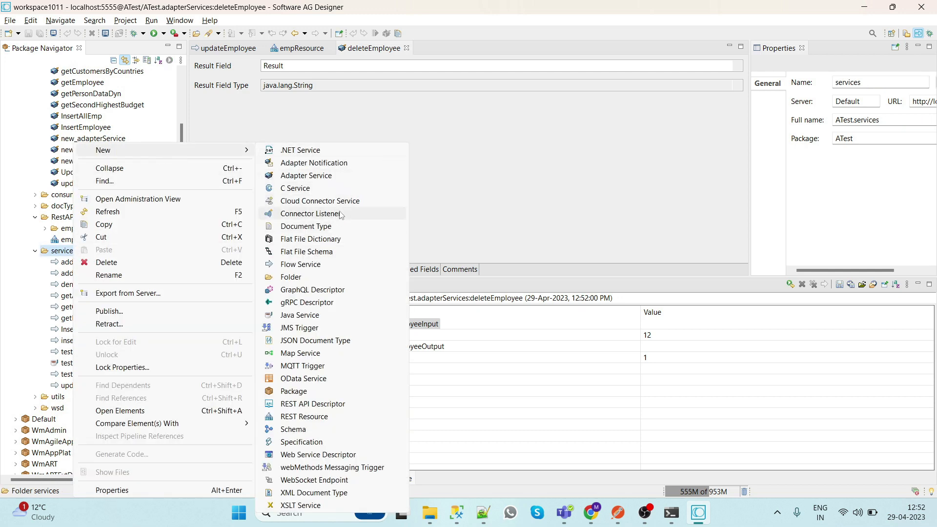
click(291, 277)
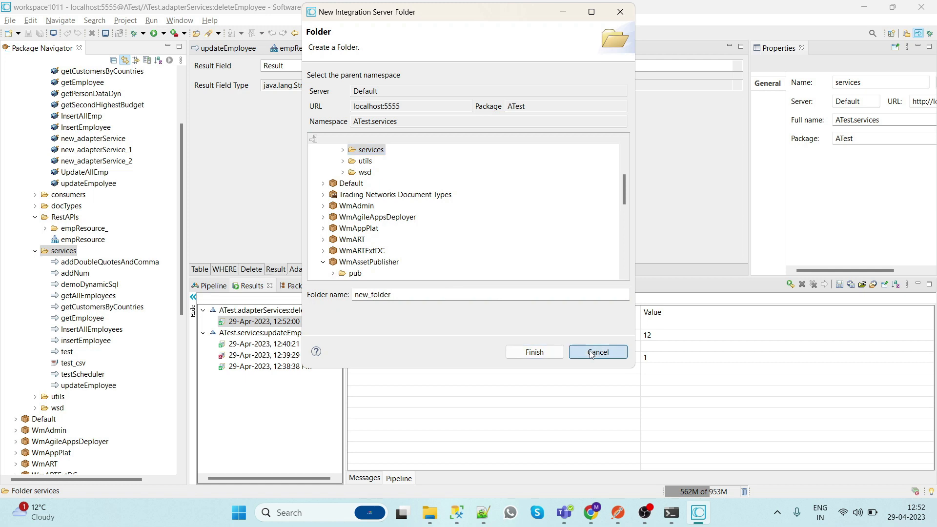
click(596, 351)
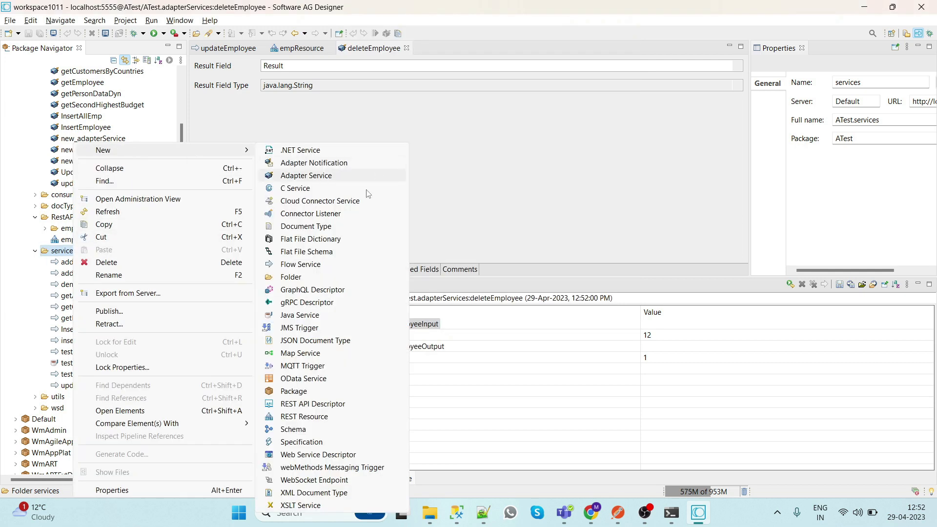
click(300, 264)
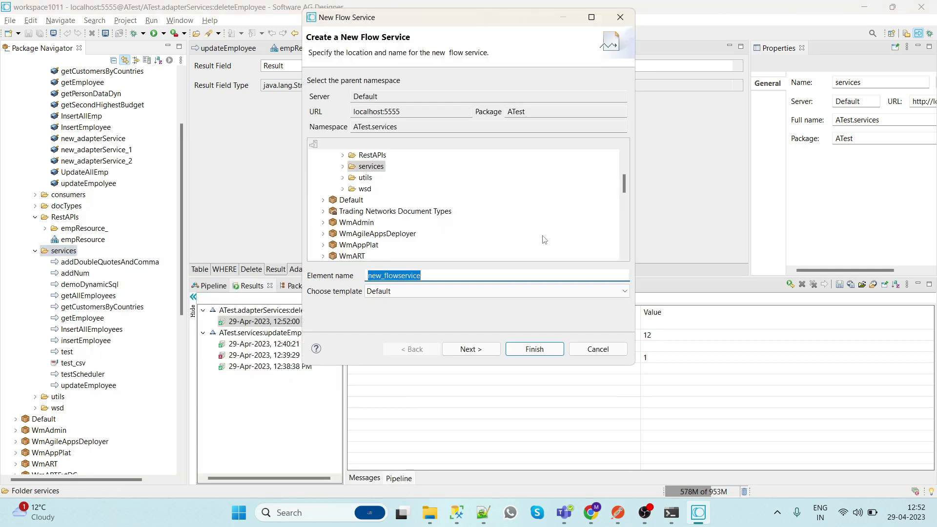
text(delete)
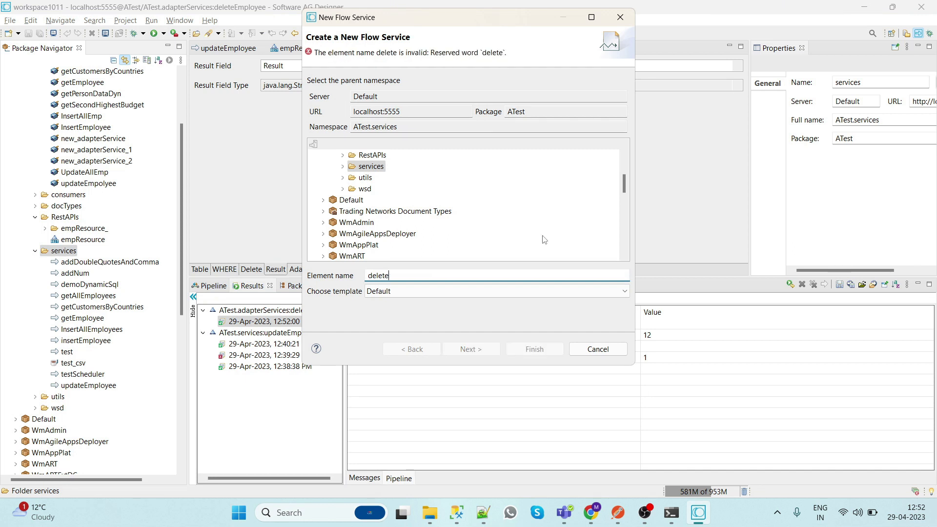
text(Emp)
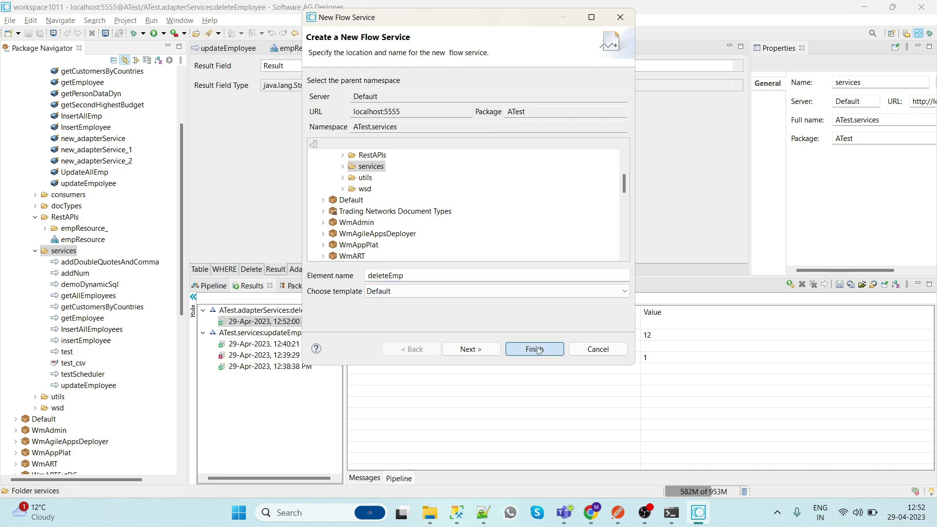
click(533, 349)
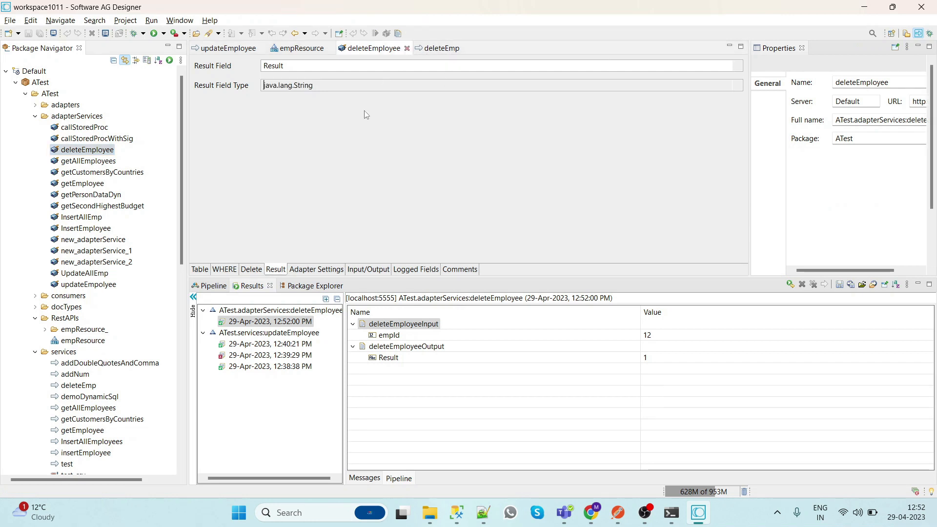
Define deleteEmp's signature with a String input id and a String output result.
click(436, 48)
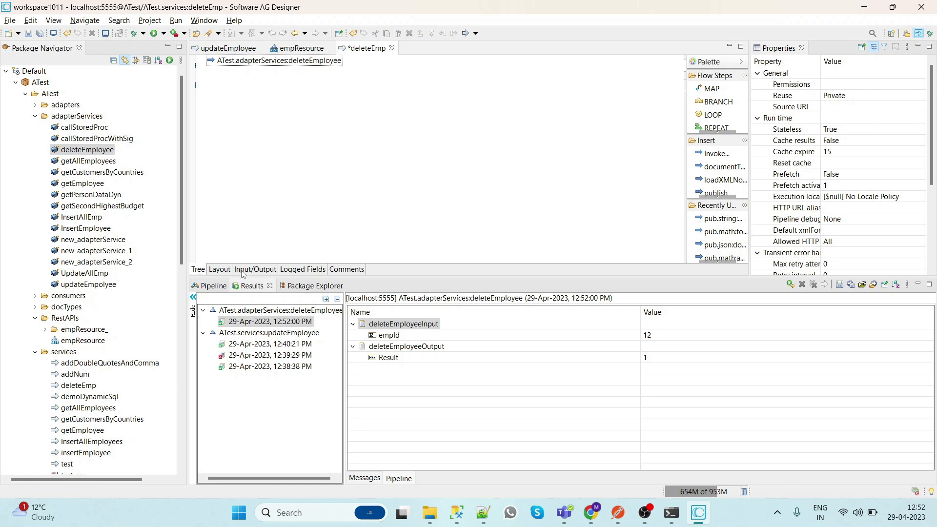
click(254, 269)
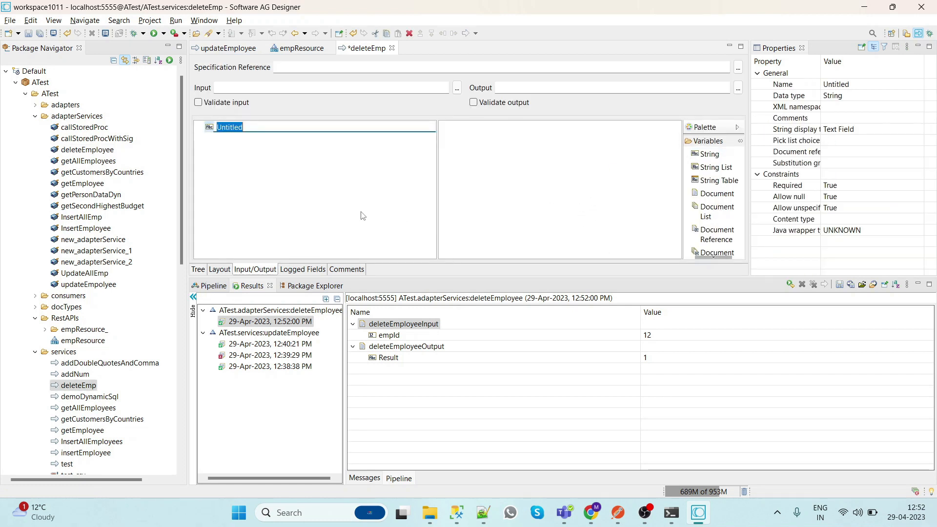
text(id)
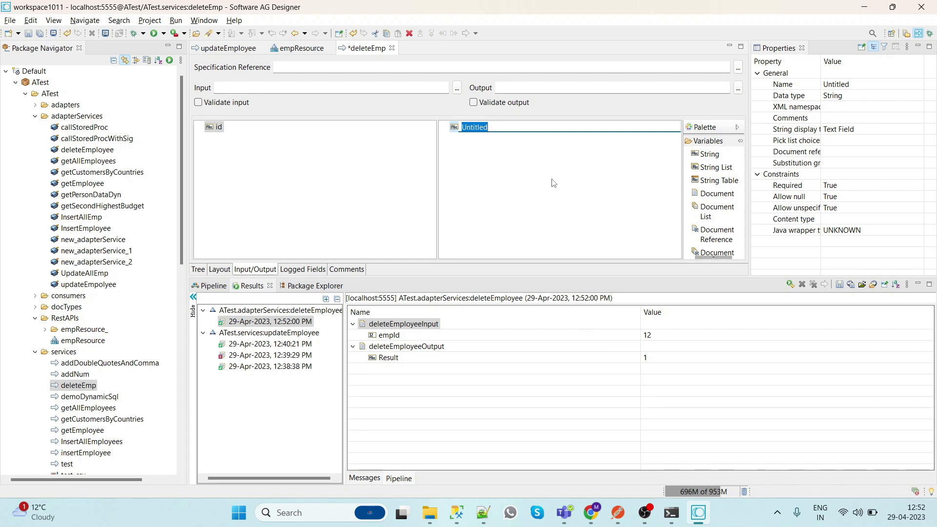
text(result)
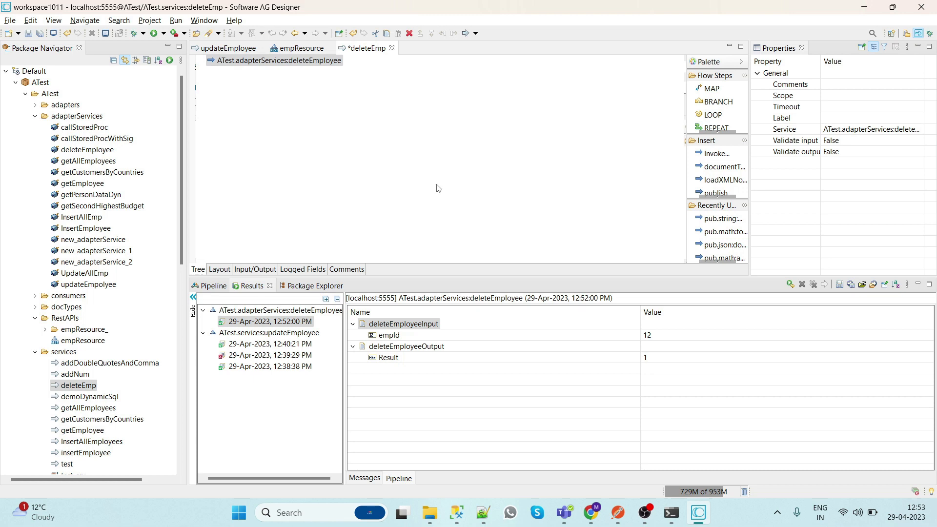
Insert pub.math:toNumber mapping id to num as java.lang.Integer, then save deleteEmp.
right_click(436, 188)
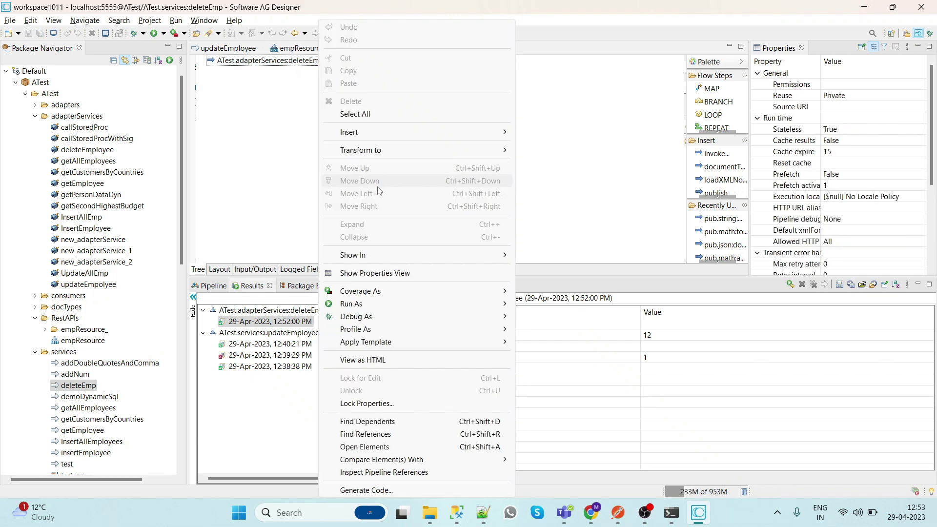
mouse_move(349, 133)
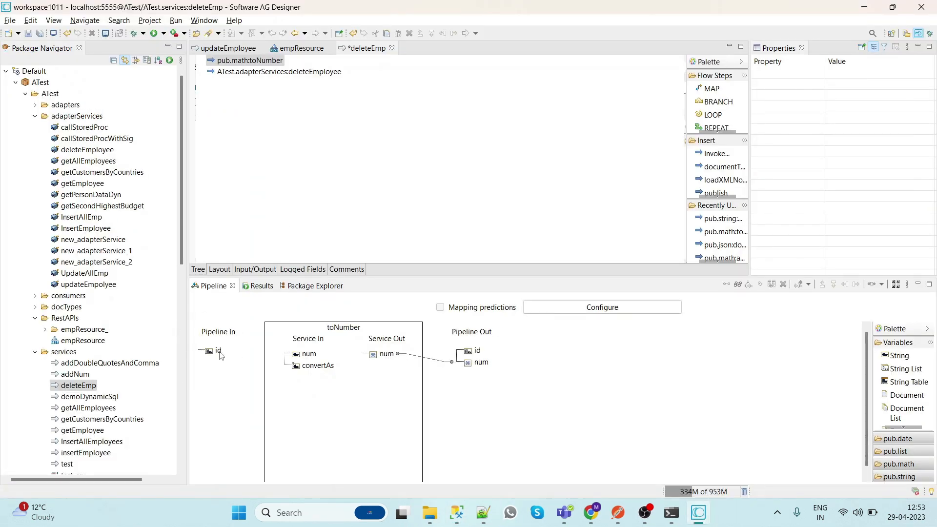
drag(217, 350, 309, 353)
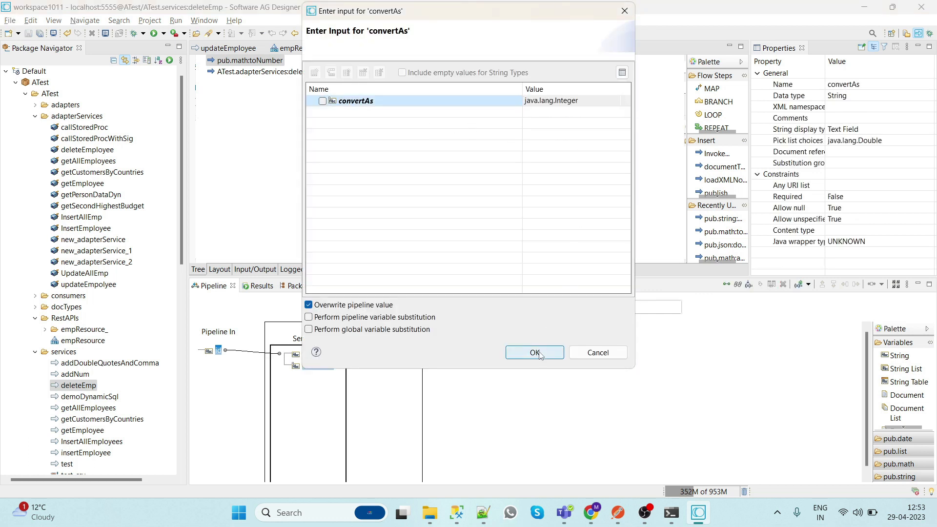
click(532, 352)
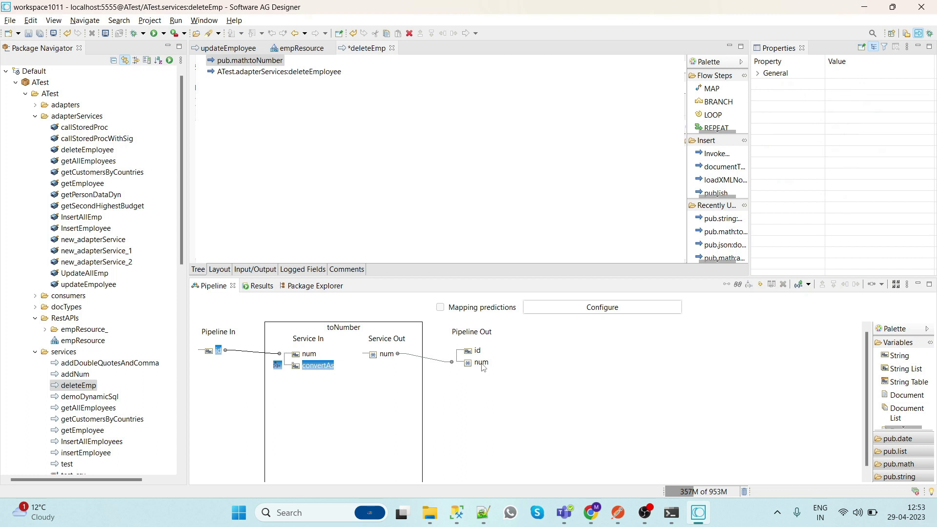
click(480, 363)
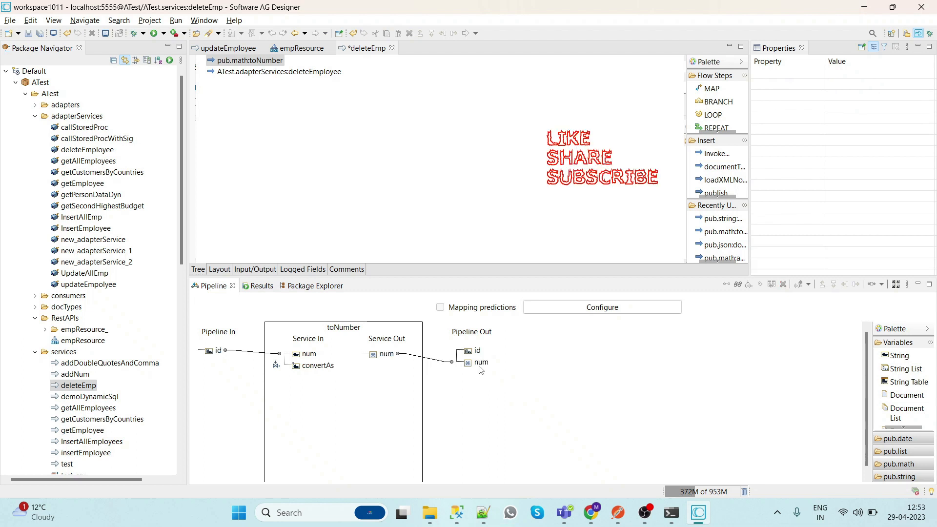
click(481, 361)
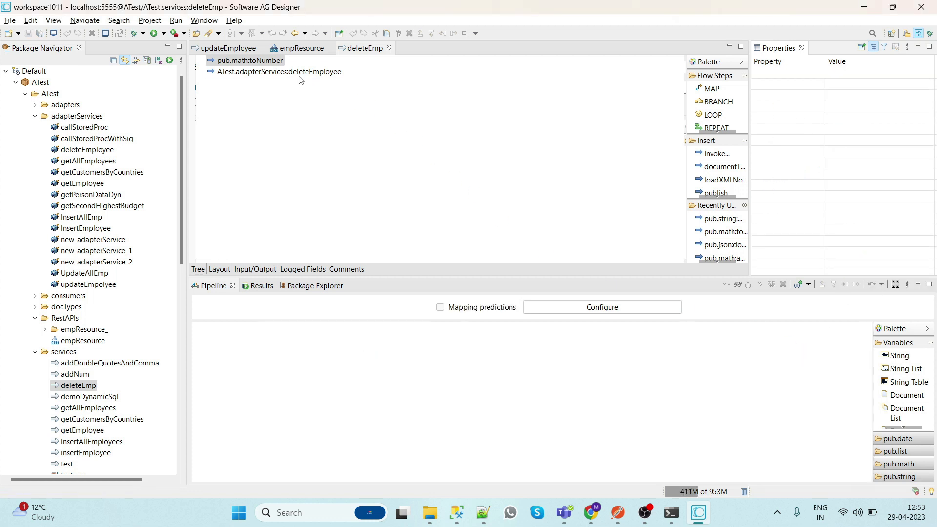
Map num into deleteEmployee's empId and its Result into deleteEmp's result output.
click(277, 71)
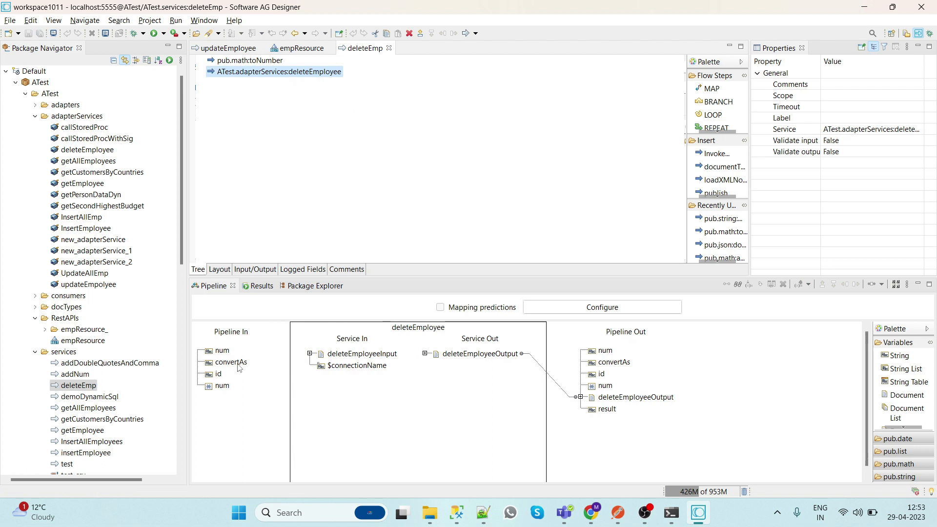
click(222, 385)
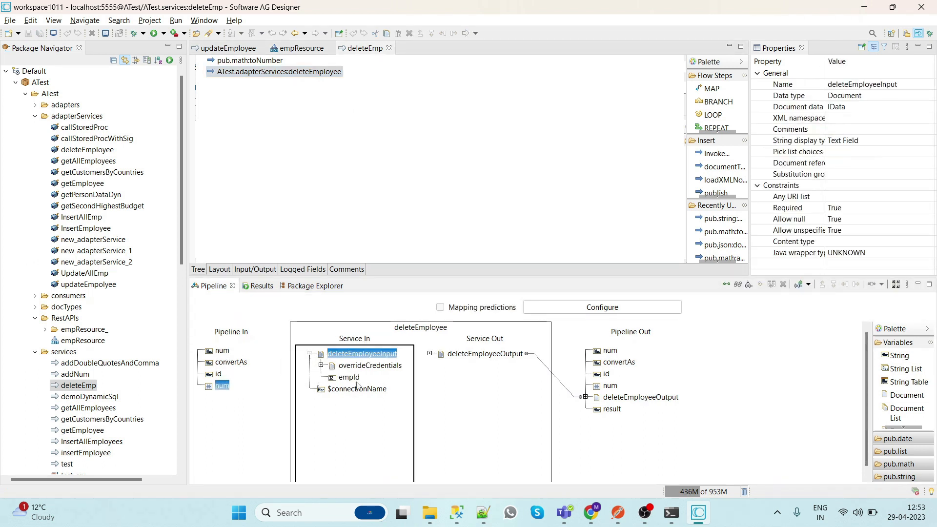
click(348, 377)
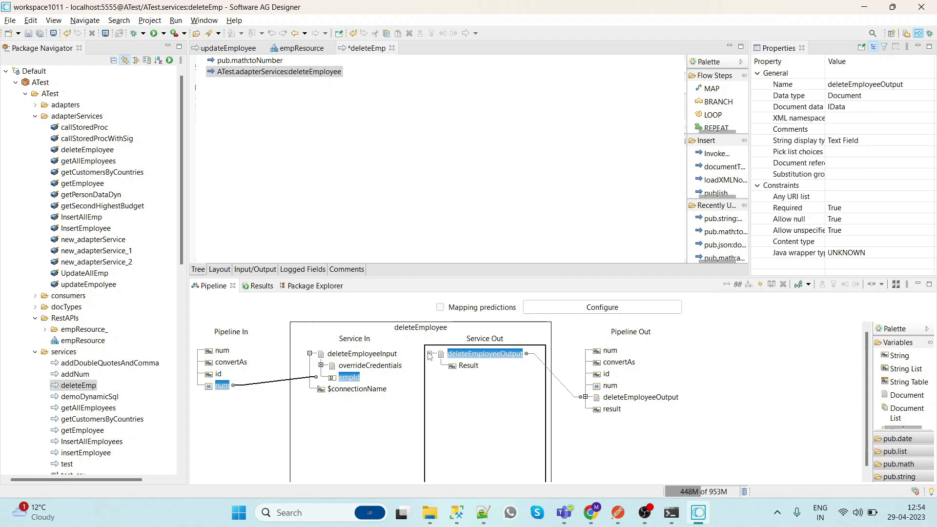
click(468, 365)
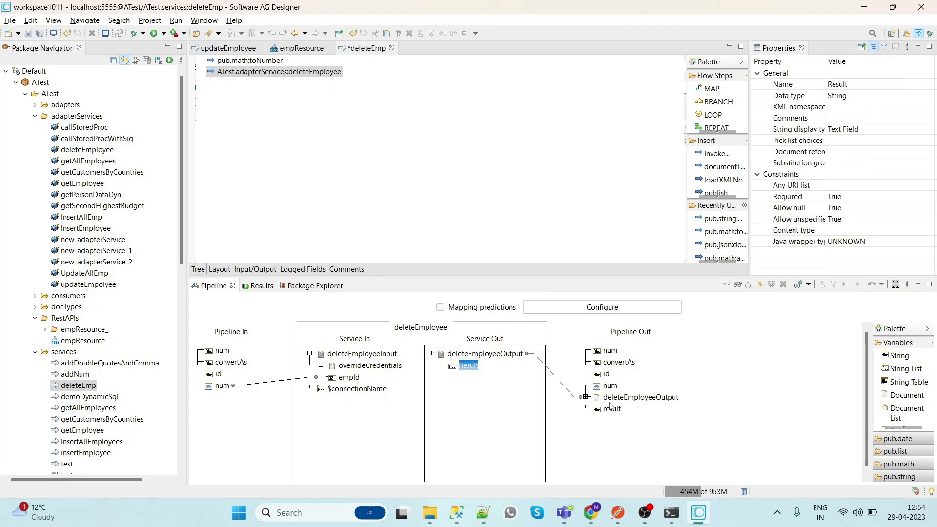
click(612, 409)
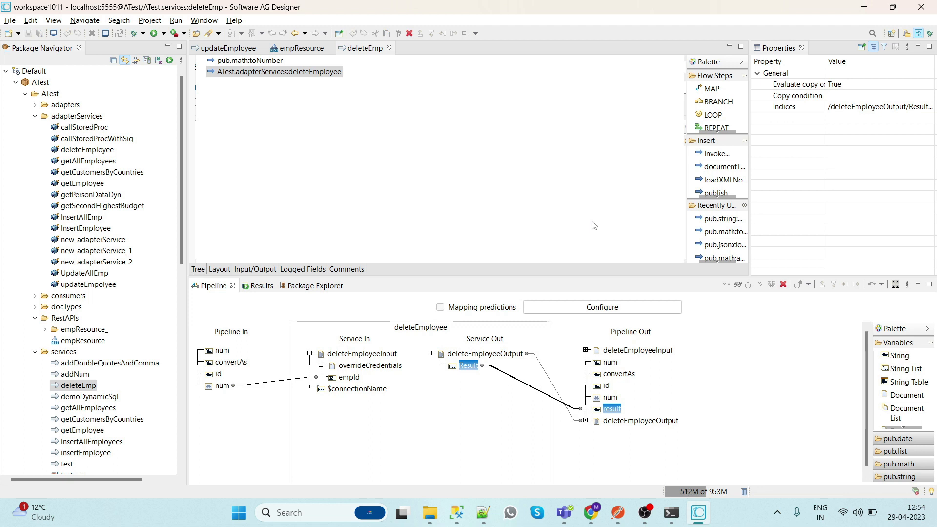
mouse_move(171, 208)
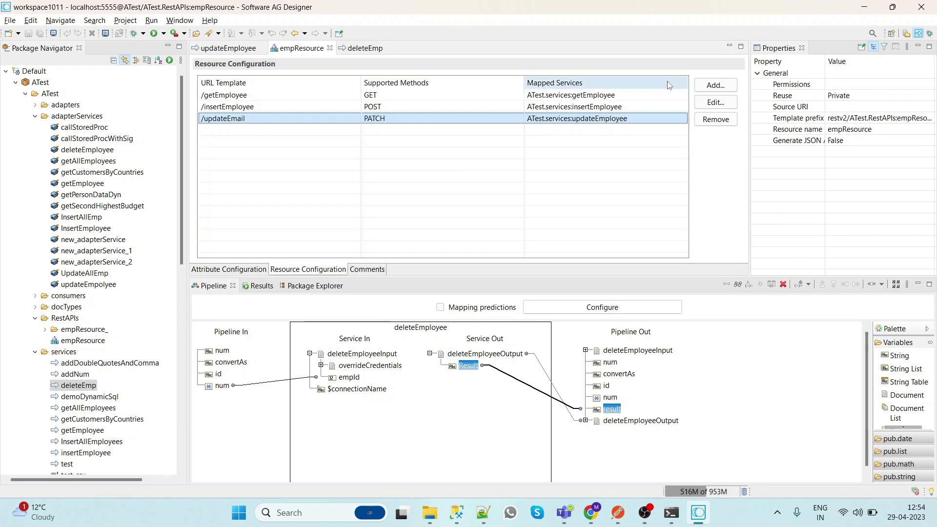
Add an empResource operation /deleteEmp mapped to ATest.services:deleteEmp with the DELETE method.
click(714, 85)
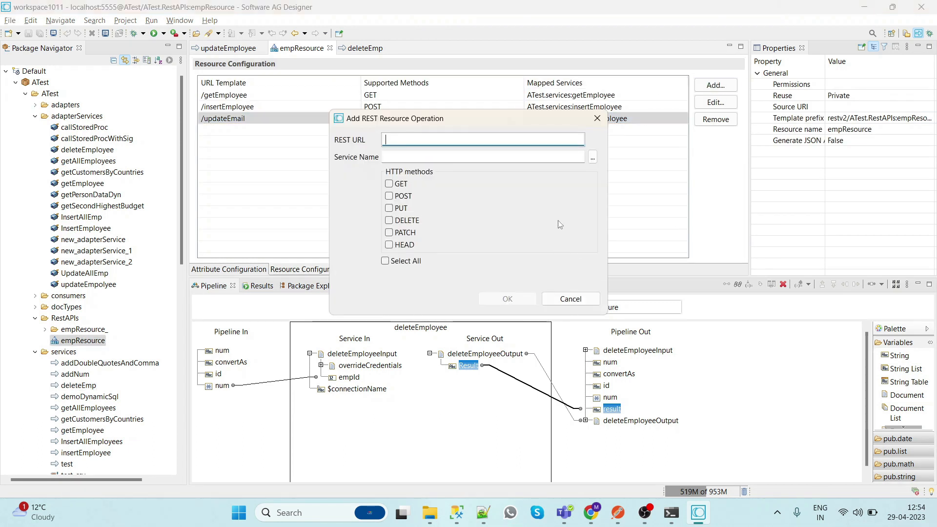
text(/deleteEmp)
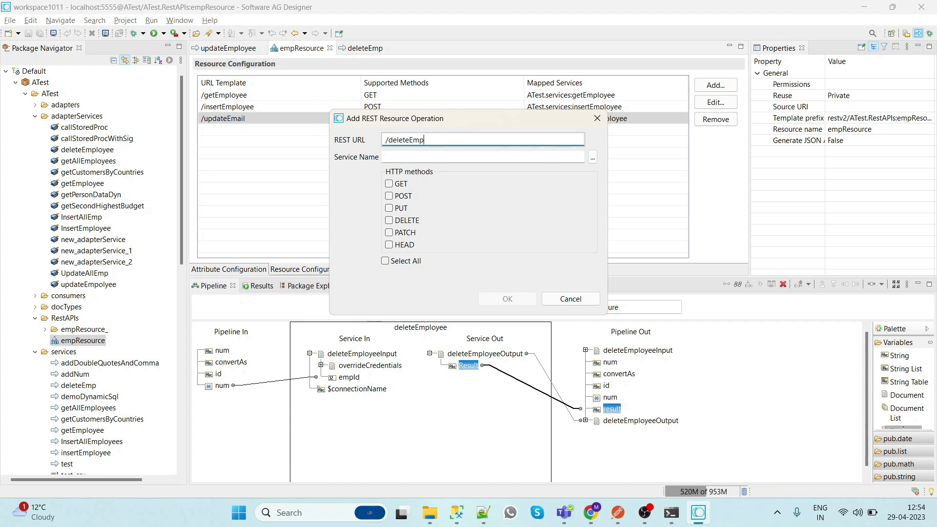
click(592, 157)
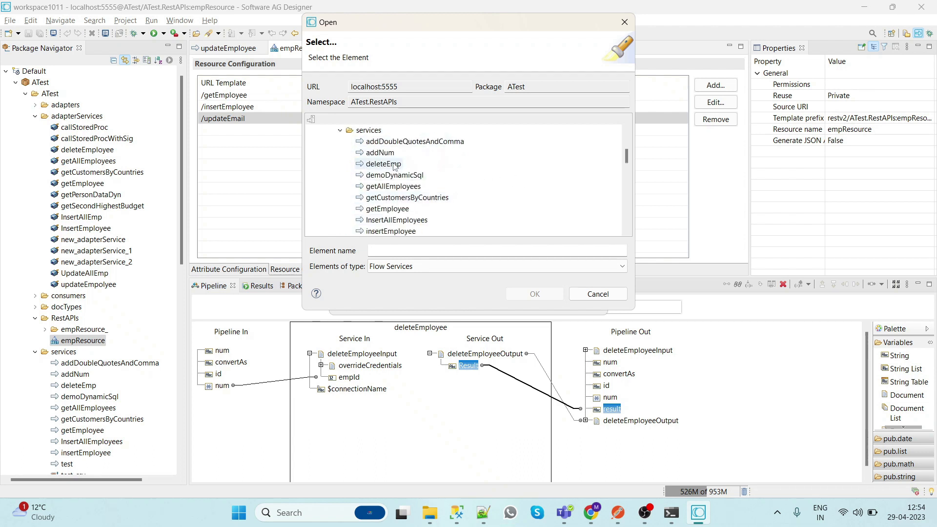
click(533, 293)
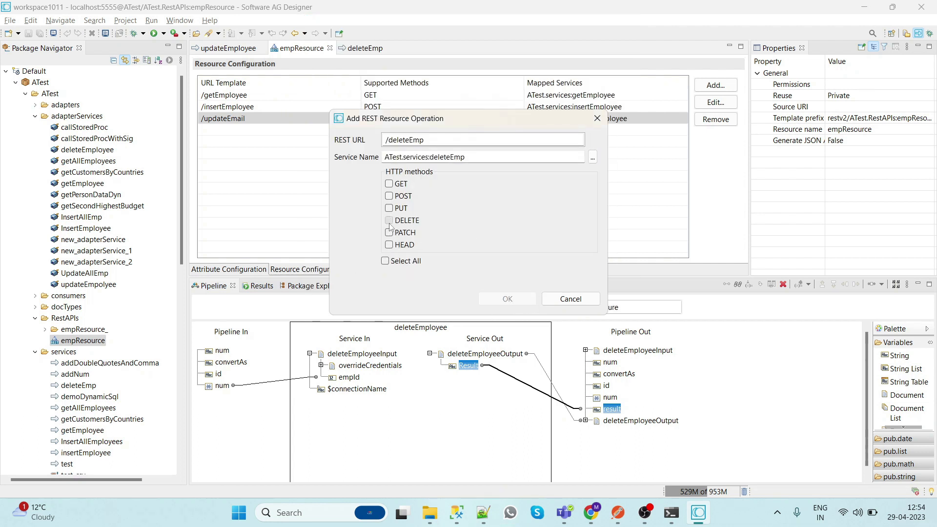
click(506, 299)
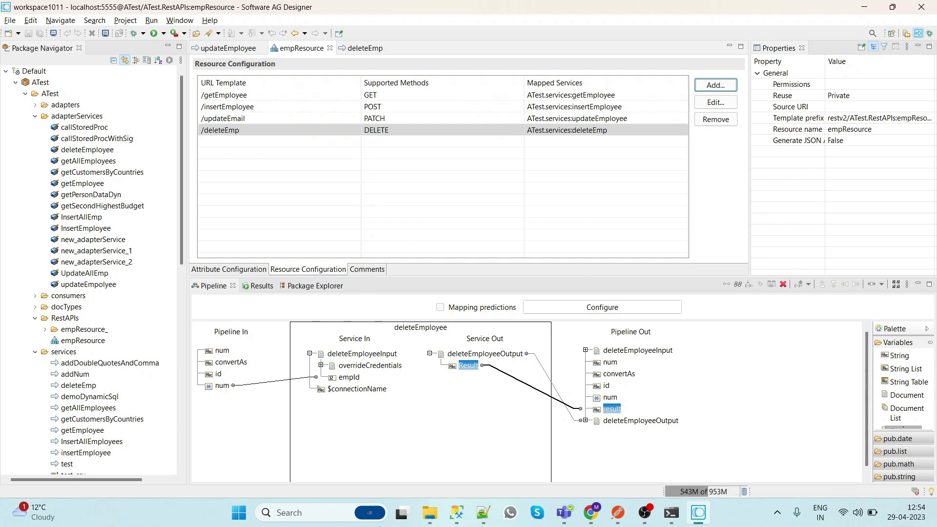
mouse_move(569, 396)
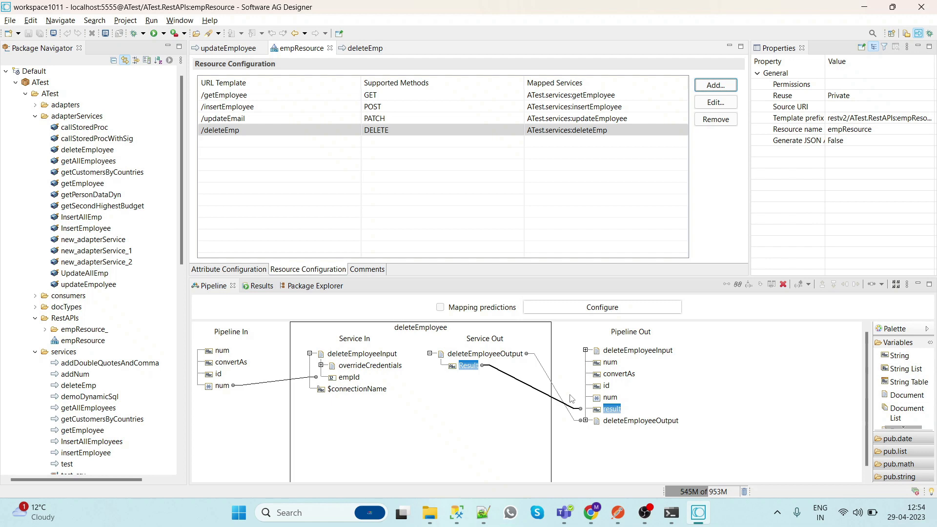
click(482, 513)
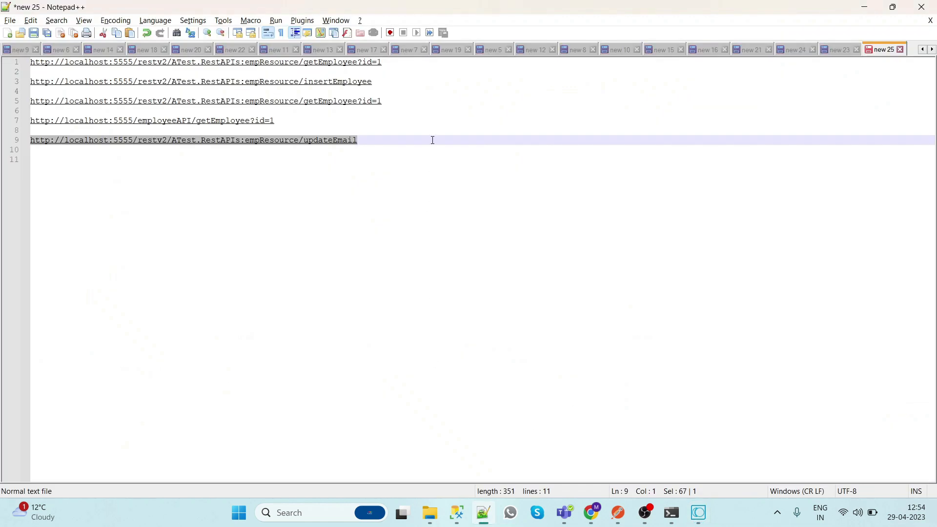
key(enter)
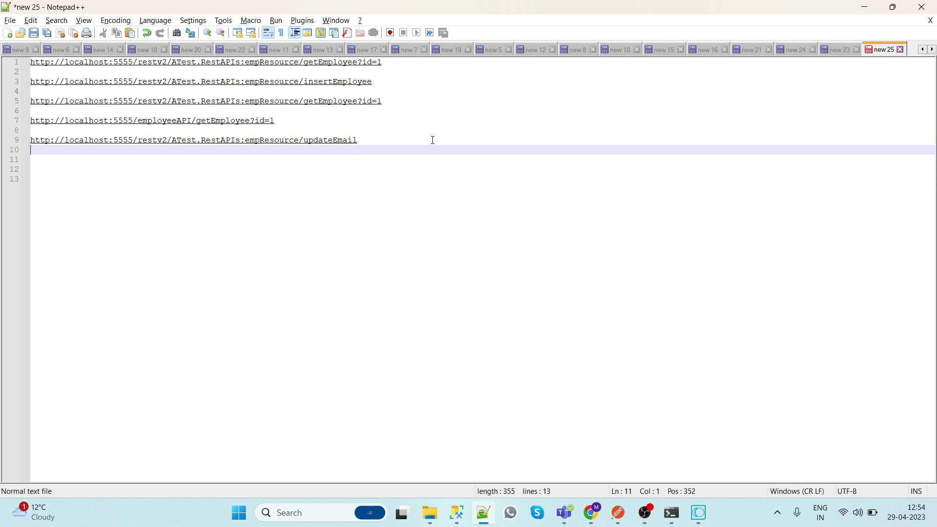
text(http://localhost:5555/restv2/ATest.RestAPIs:empResource/updateE)
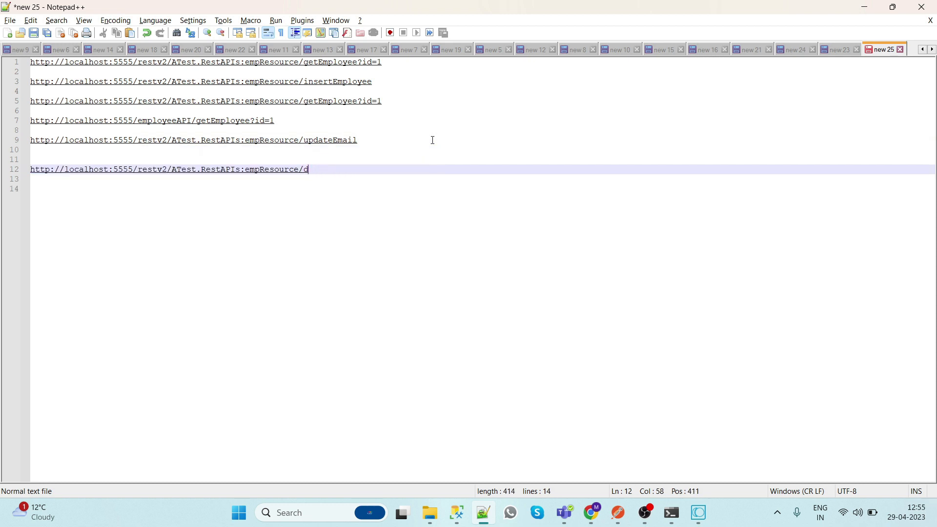
text(elete)
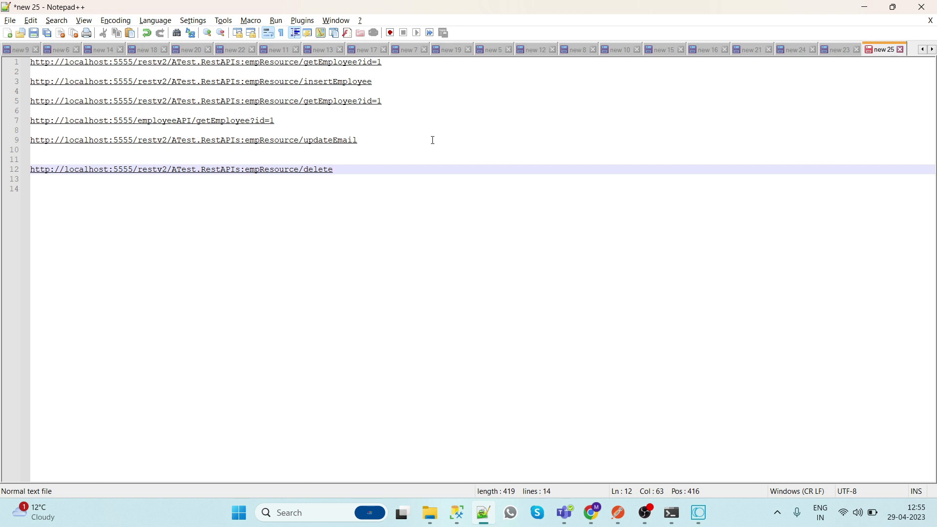
text(Emp)
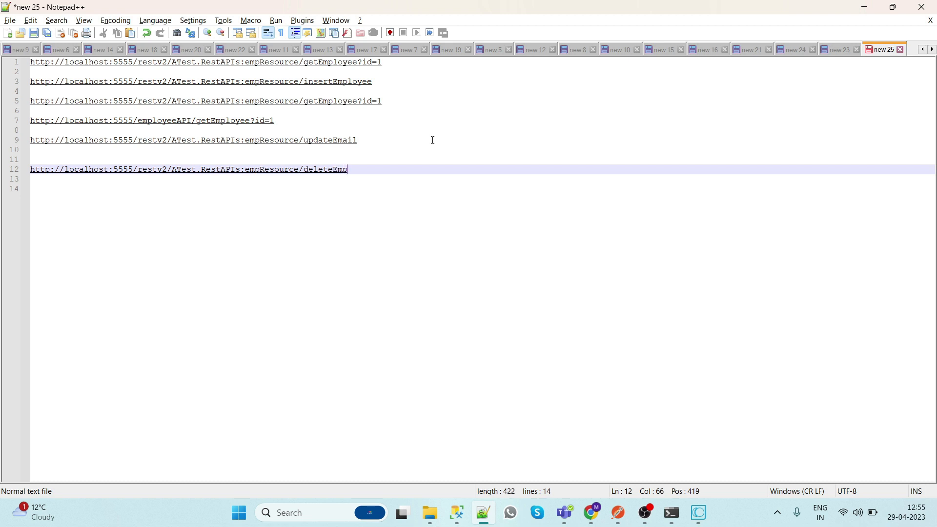
text(loyee)
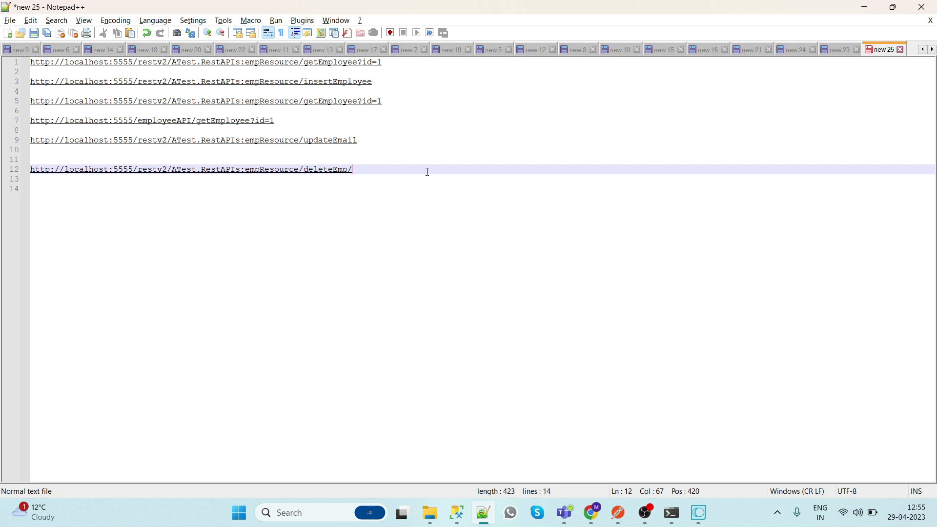
text(1)
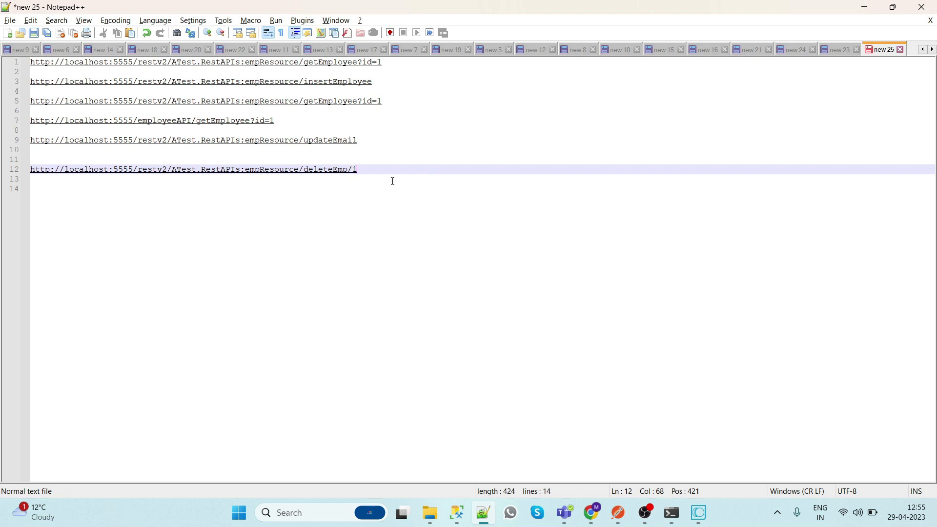
text(0)
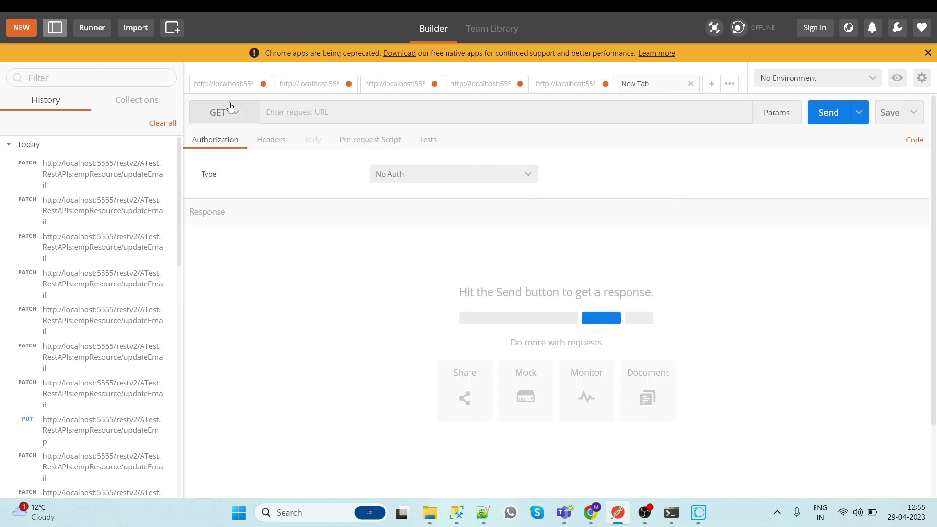
Set the Postman request to DELETE with Basic Auth, then check the 11-row Employee table.
click(218, 111)
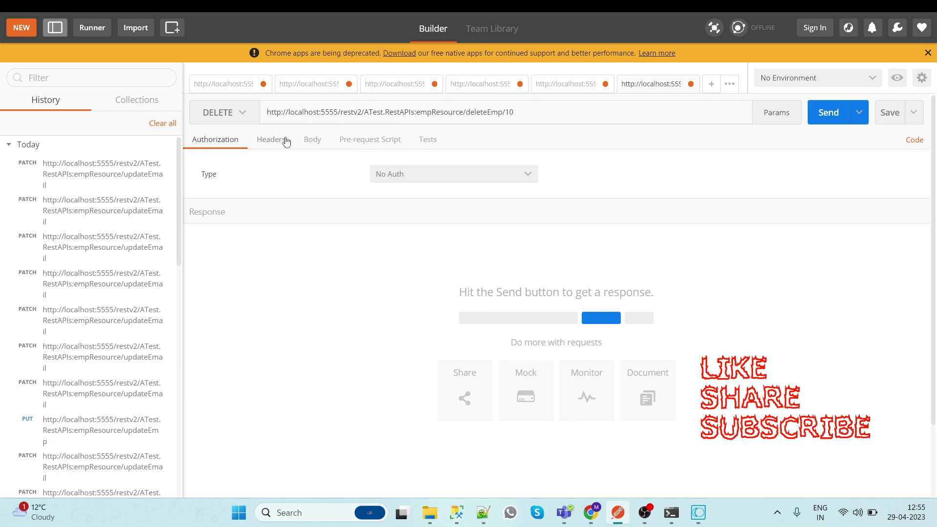
click(453, 173)
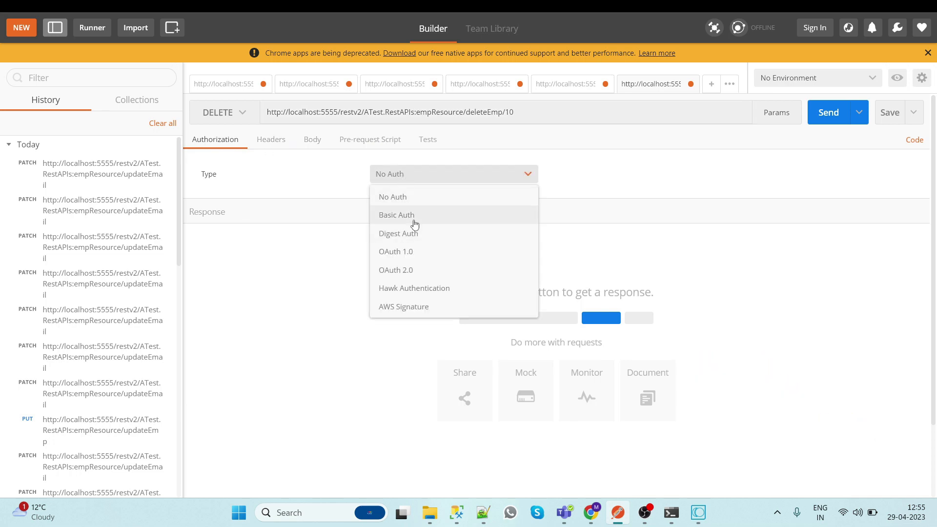
click(396, 215)
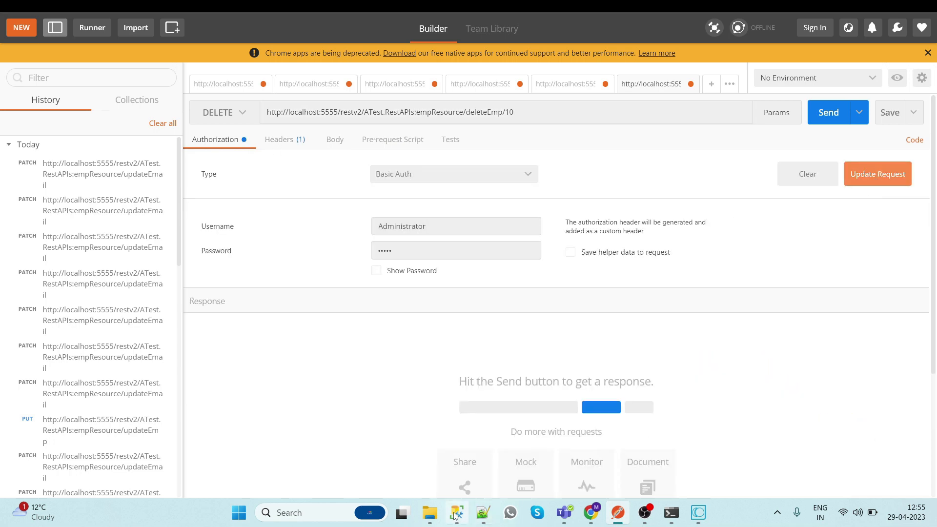
click(455, 512)
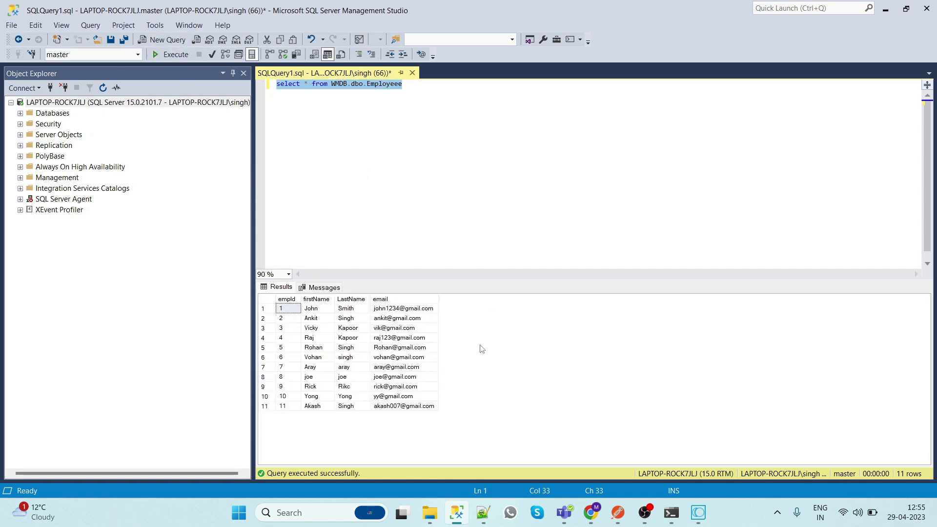
mouse_move(632, 438)
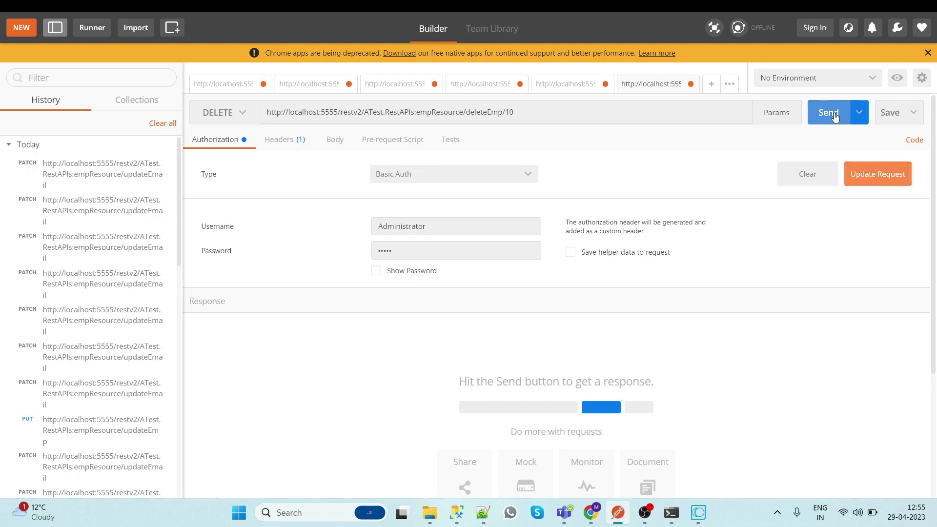
Send the DELETE deleteEmp/10 request and get 200 OK with result 1.
click(828, 112)
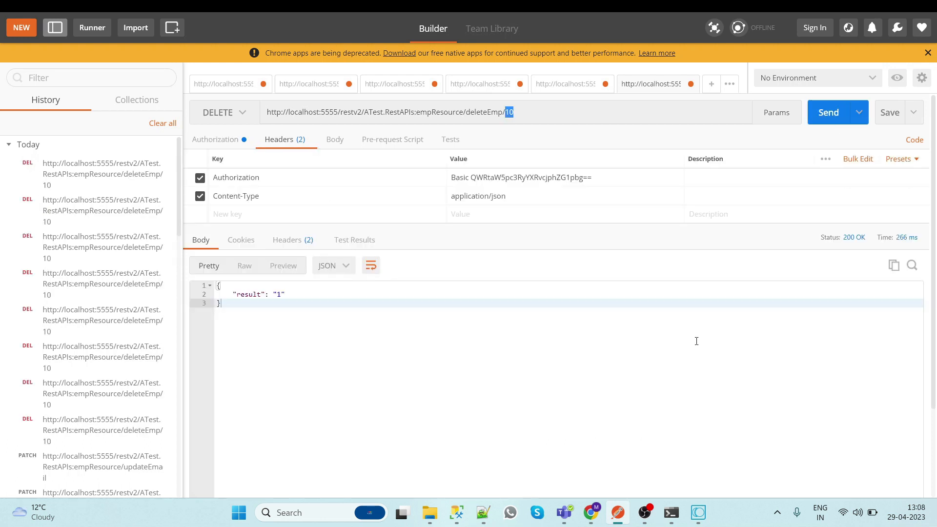
mouse_move(674, 312)
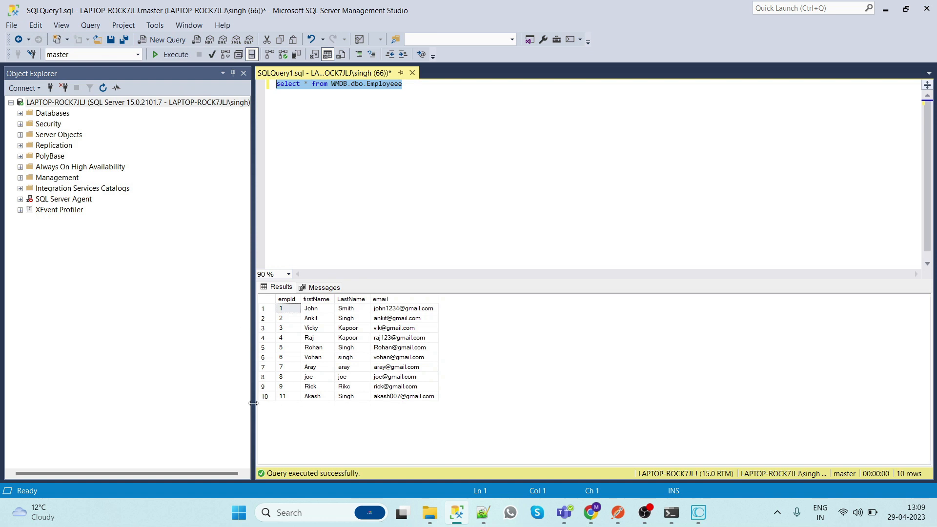
mouse_move(399, 386)
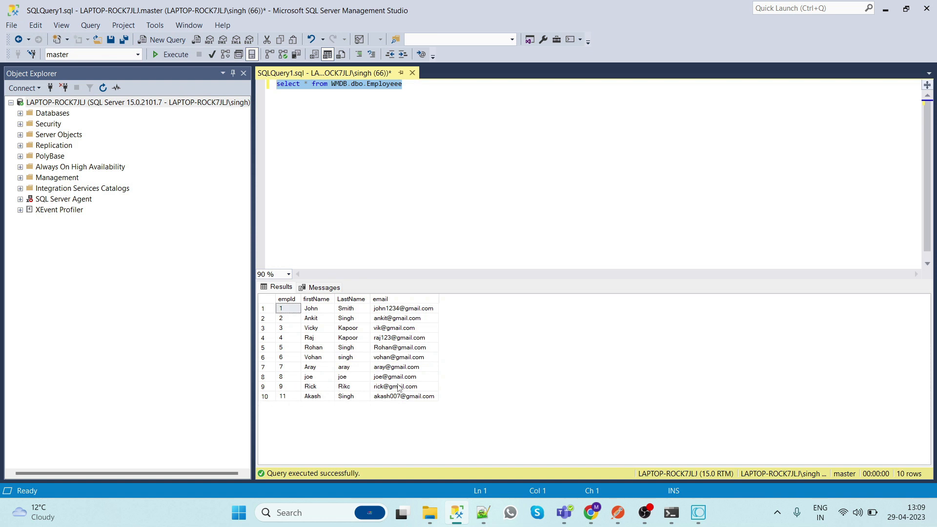
mouse_move(498, 338)
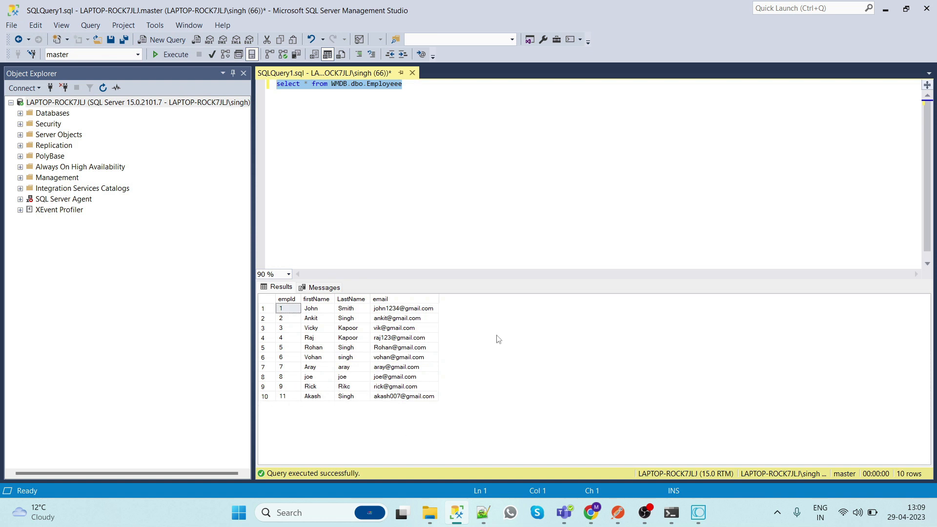